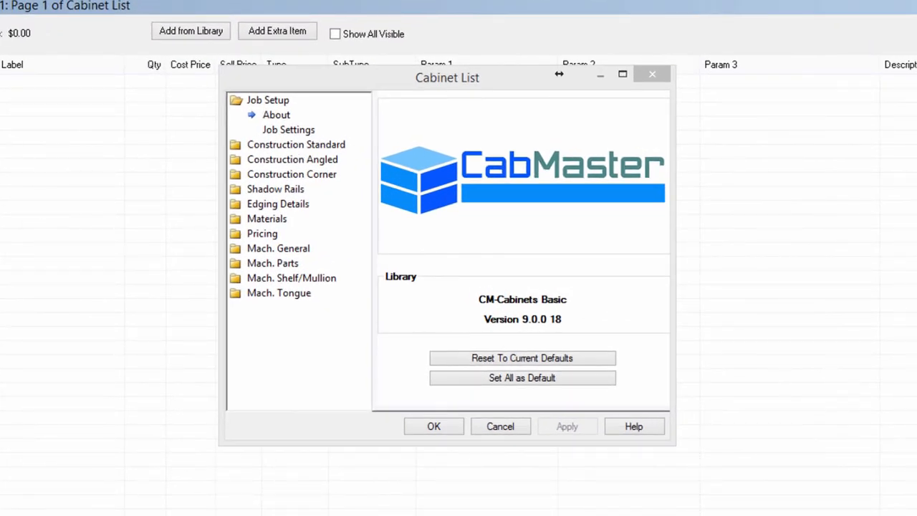
pyautogui.moveTo(584, 309)
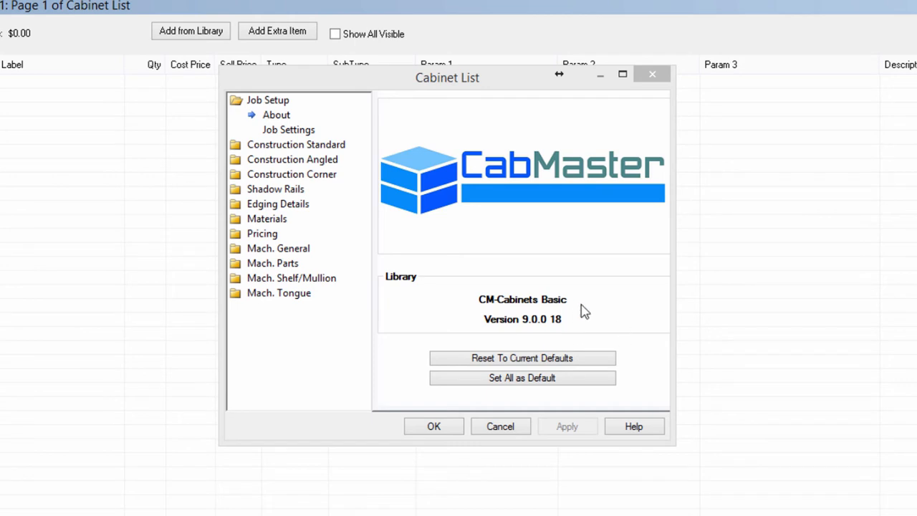
# - Set job number 1234 and a 720mm wall cabinet height in Job Settings
pyautogui.click(288, 129)
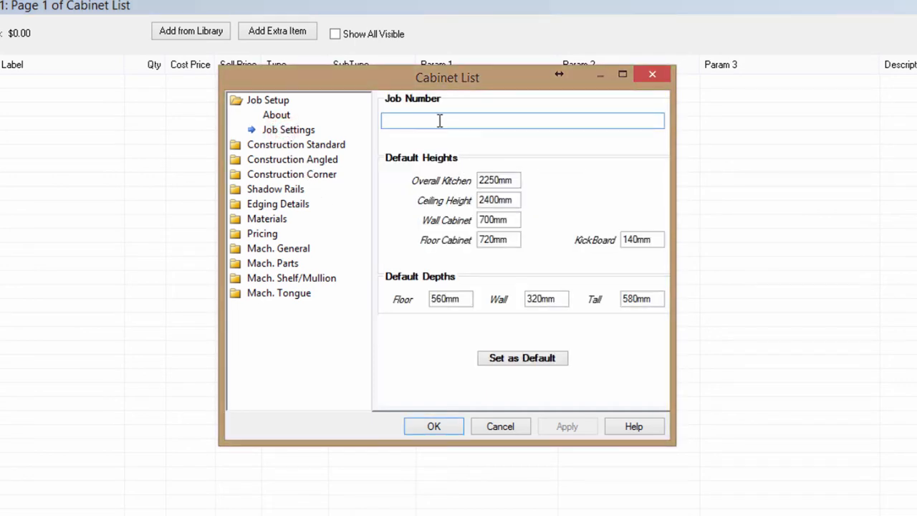
pyautogui.write('1234')
pyautogui.click(499, 220)
pyautogui.write('720')
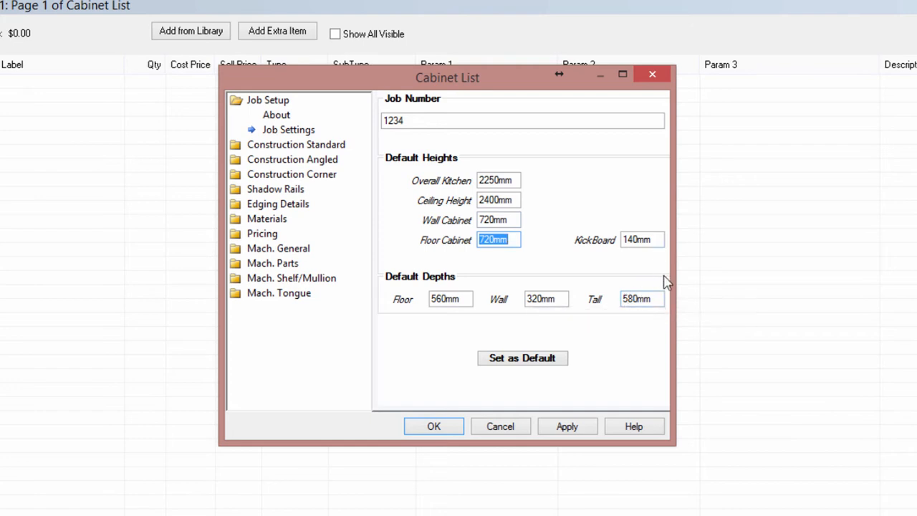
pyautogui.moveTo(521, 376)
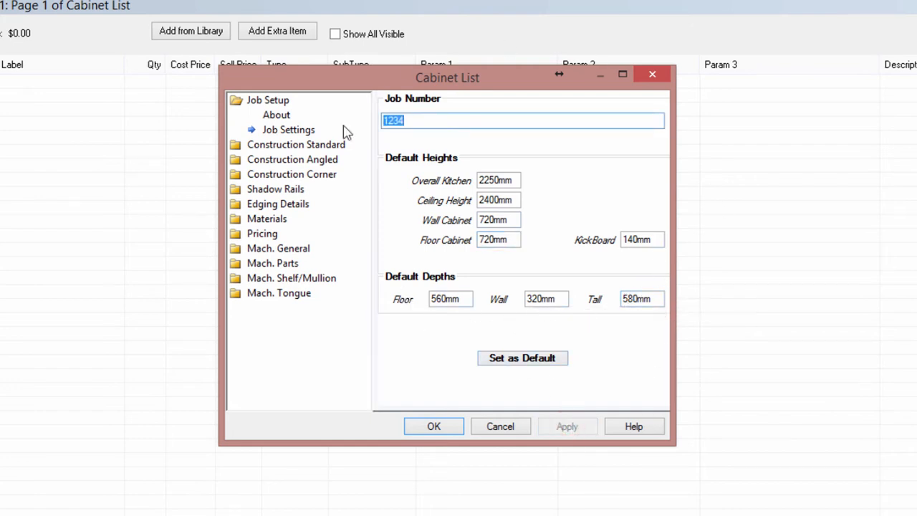
pyautogui.moveTo(522, 358)
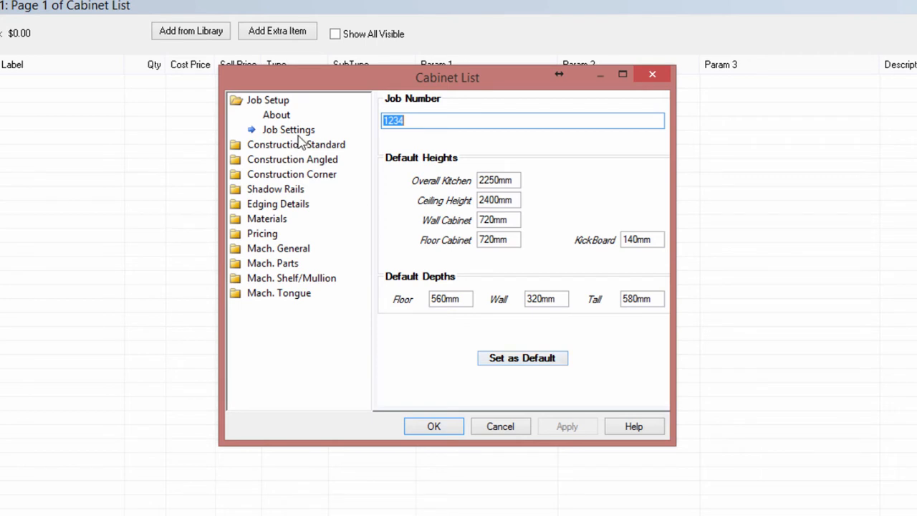
pyautogui.moveTo(339, 173)
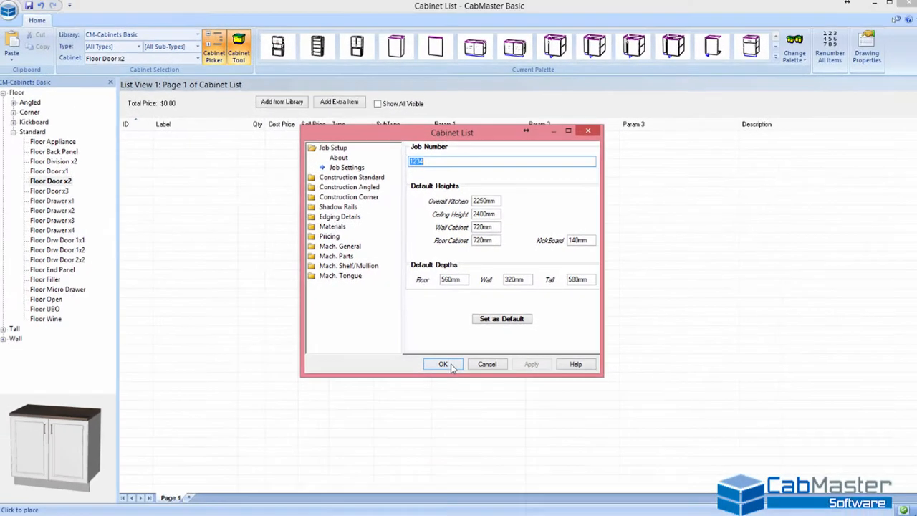
# - Accept and recheck the job settings, then refresh the Floor > Standard cabinet list
pyautogui.click(442, 364)
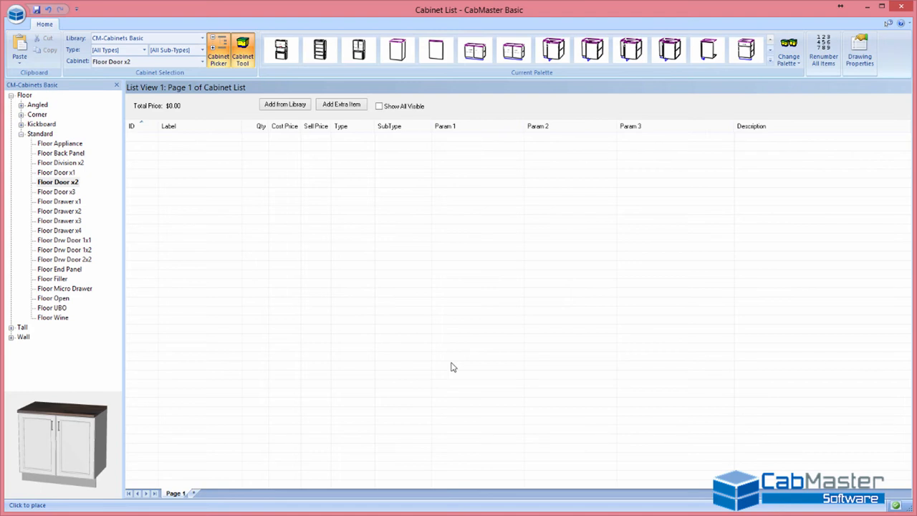
pyautogui.moveTo(457, 371)
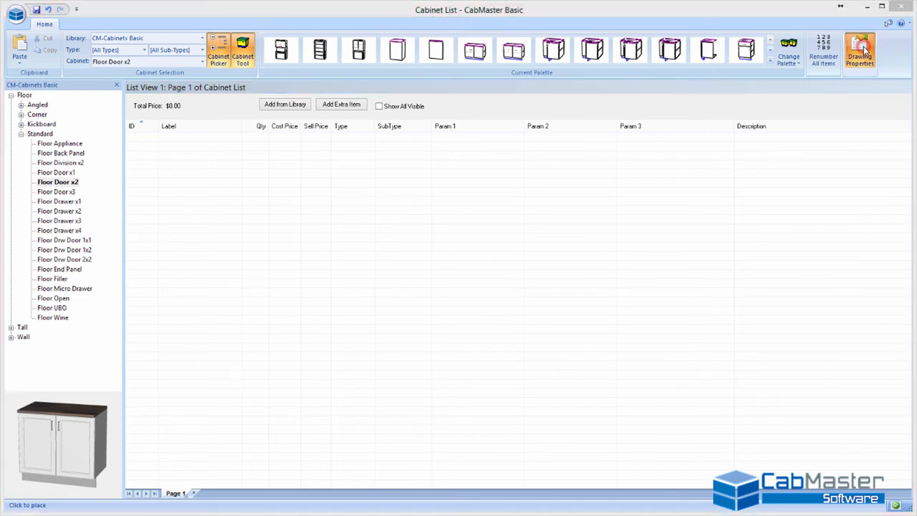
pyautogui.click(859, 50)
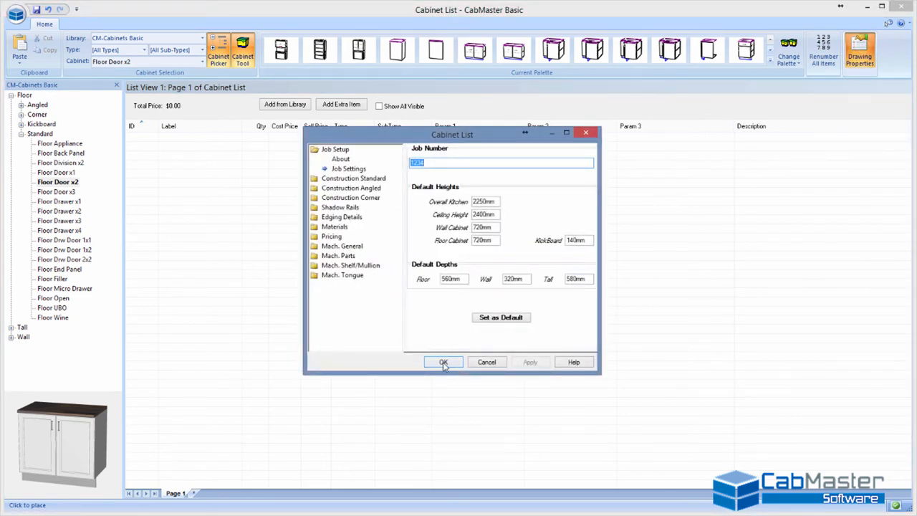
pyautogui.click(443, 362)
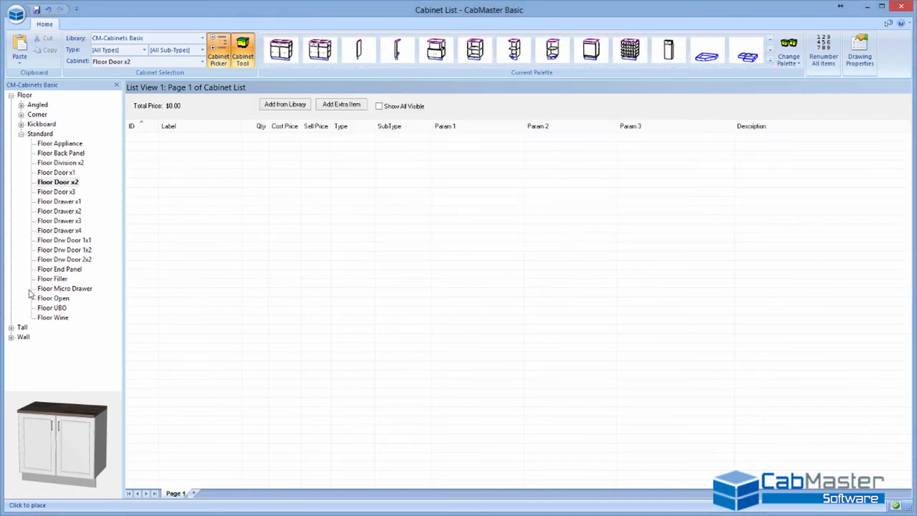
pyautogui.click(21, 134)
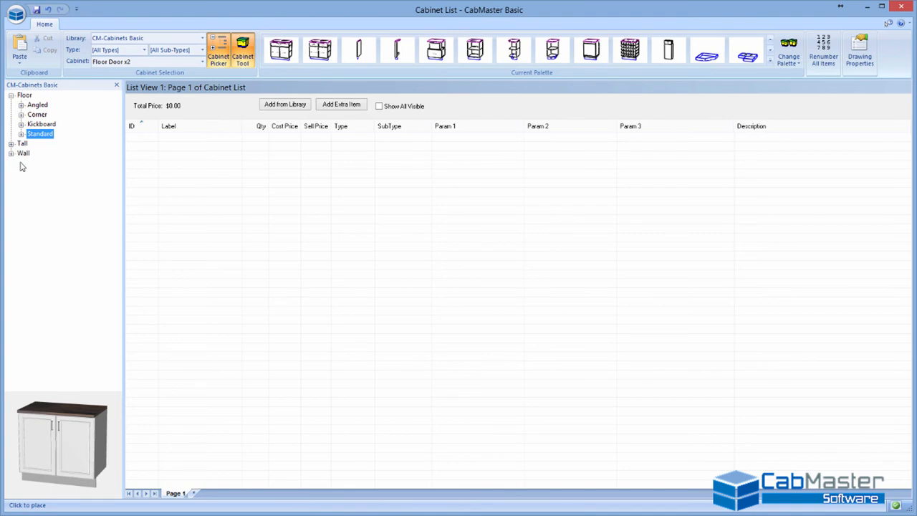
pyautogui.click(21, 134)
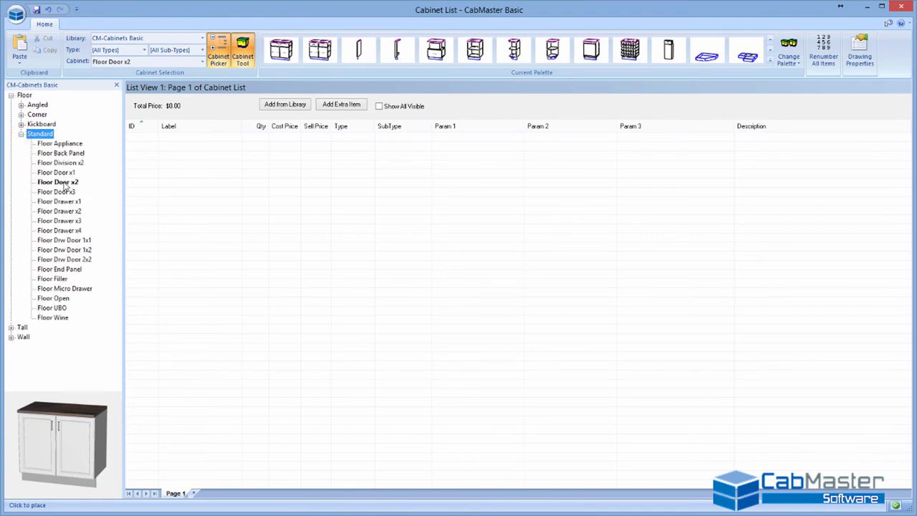
# - Set the Floor Door x2 cabinet's front rail orientation to On Edge
pyautogui.doubleClick(57, 182)
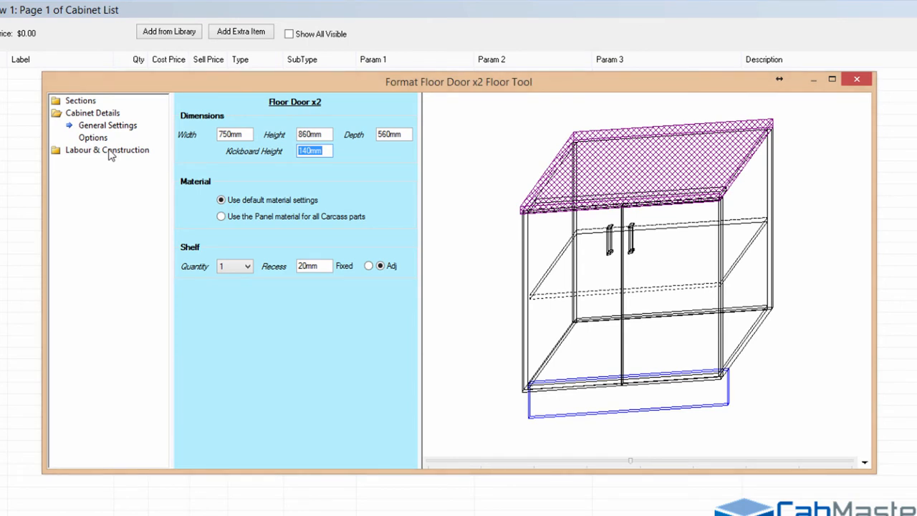
pyautogui.moveTo(96, 141)
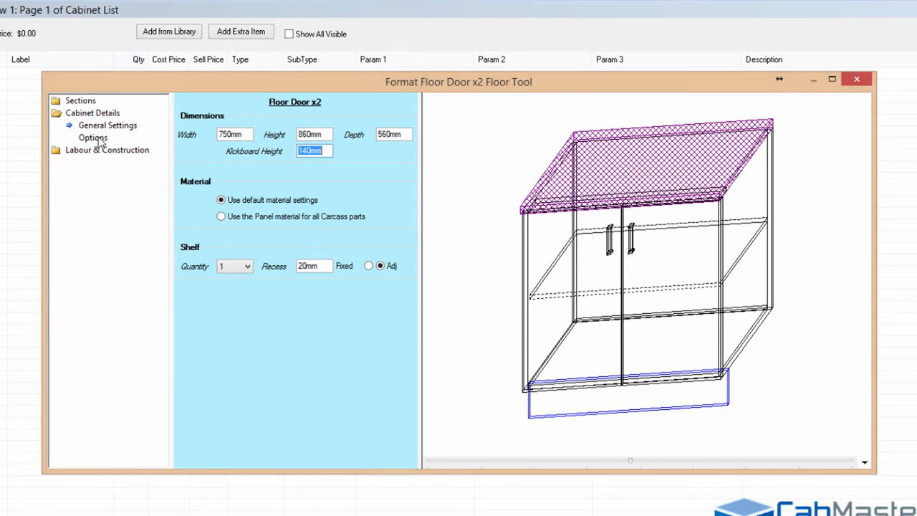
pyautogui.click(93, 138)
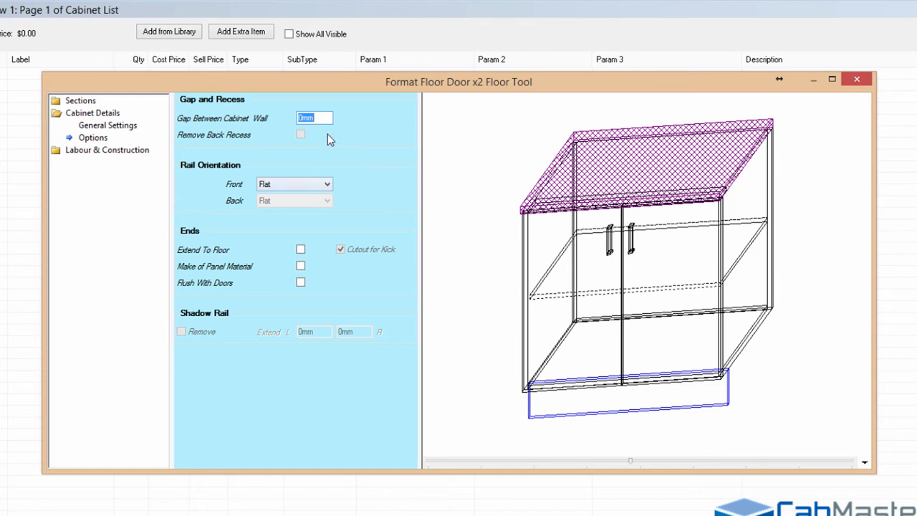
pyautogui.moveTo(342, 120)
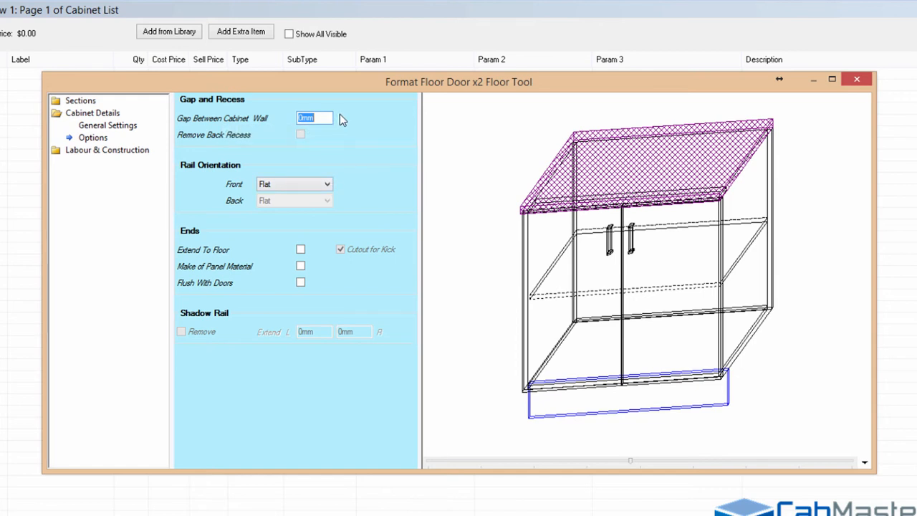
pyautogui.moveTo(294, 184)
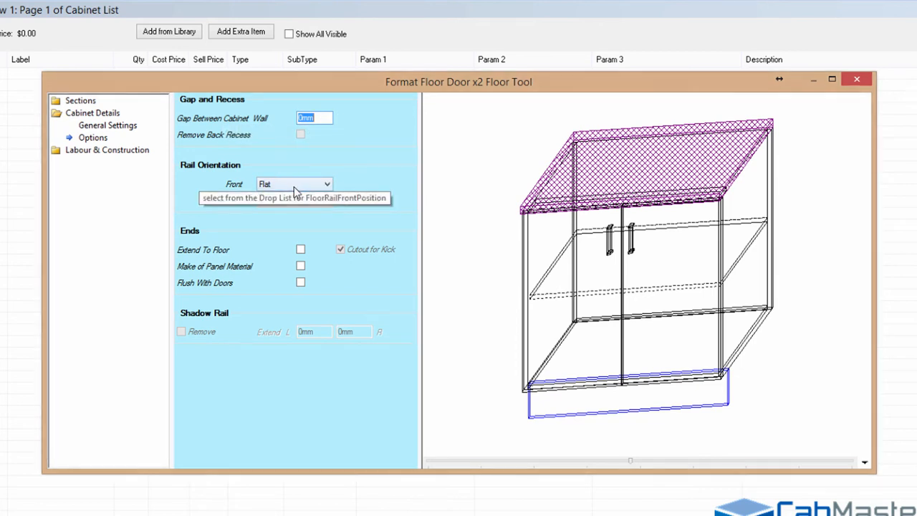
pyautogui.click(294, 183)
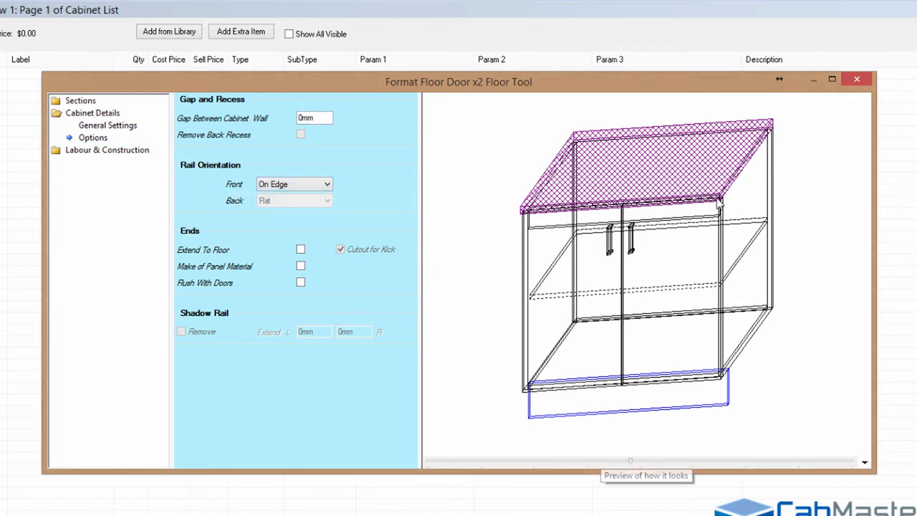
pyautogui.click(294, 183)
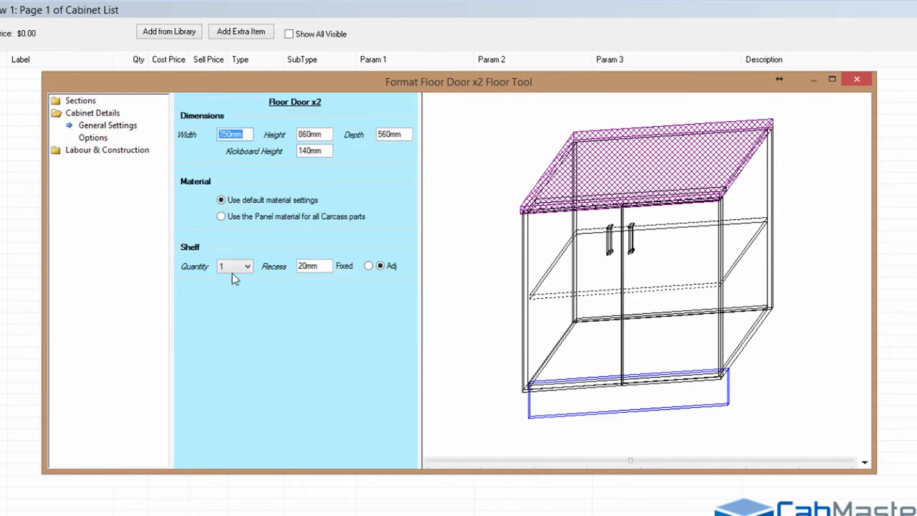
pyautogui.moveTo(252, 296)
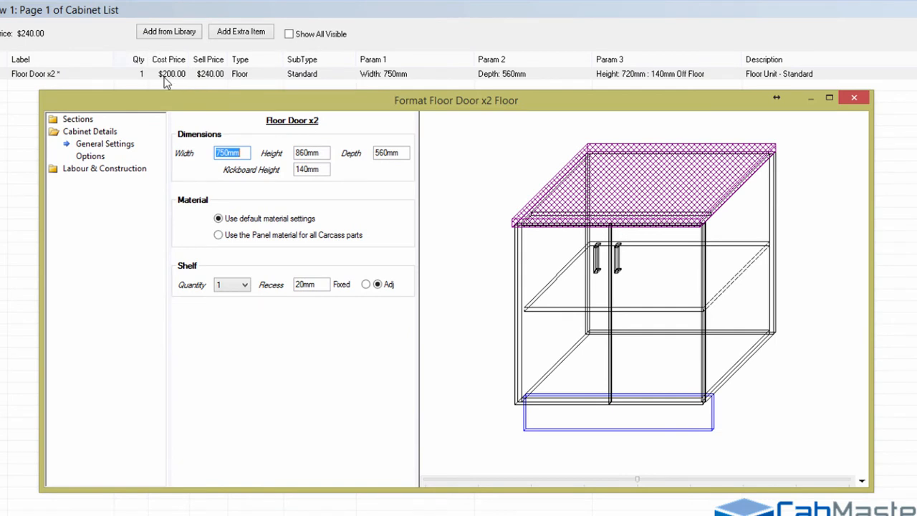
pyautogui.moveTo(243, 95)
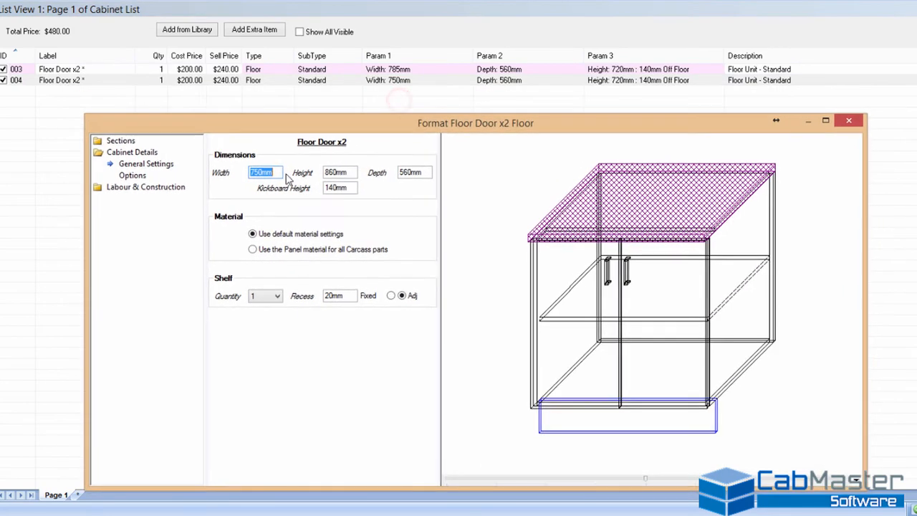
# - Enter 785mm as the width of the first two-door floor cabinet
pyautogui.write('7')
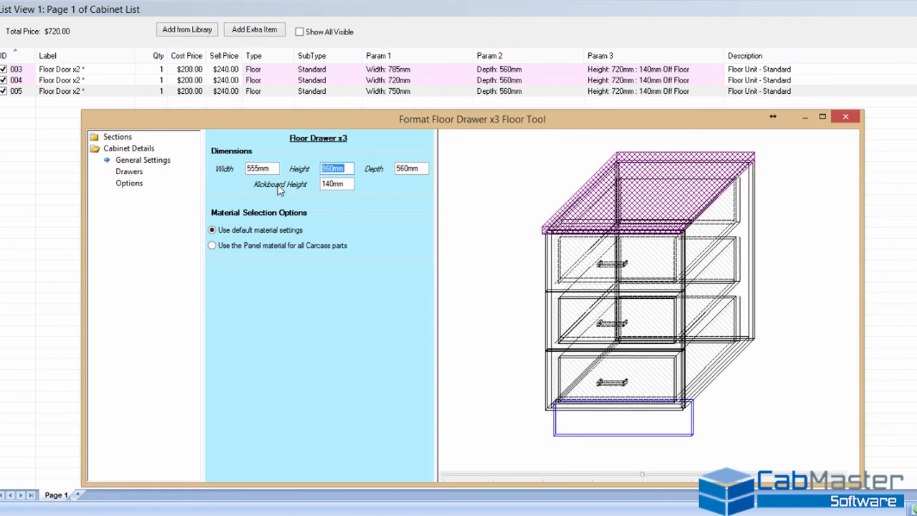
pyautogui.moveTo(145, 177)
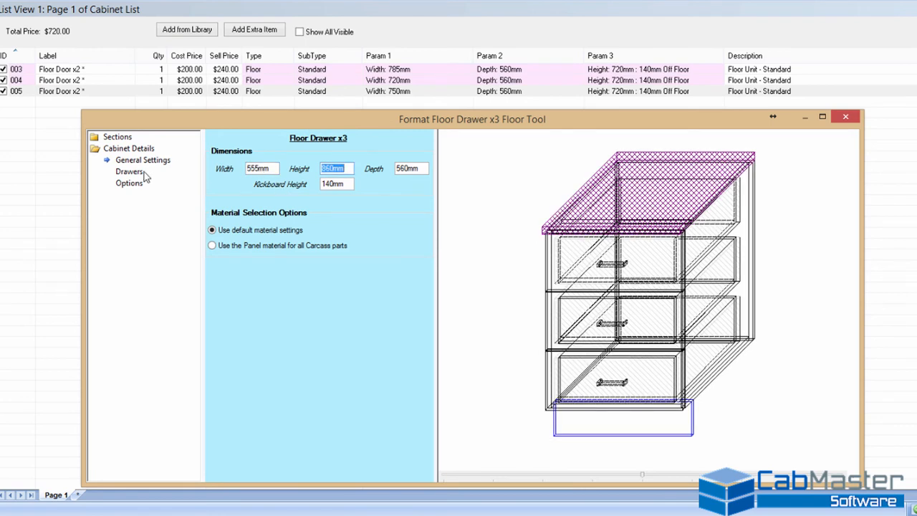
# - Set the three-drawer cabinet's drawer front heights to 185mm and 225mm
pyautogui.click(129, 171)
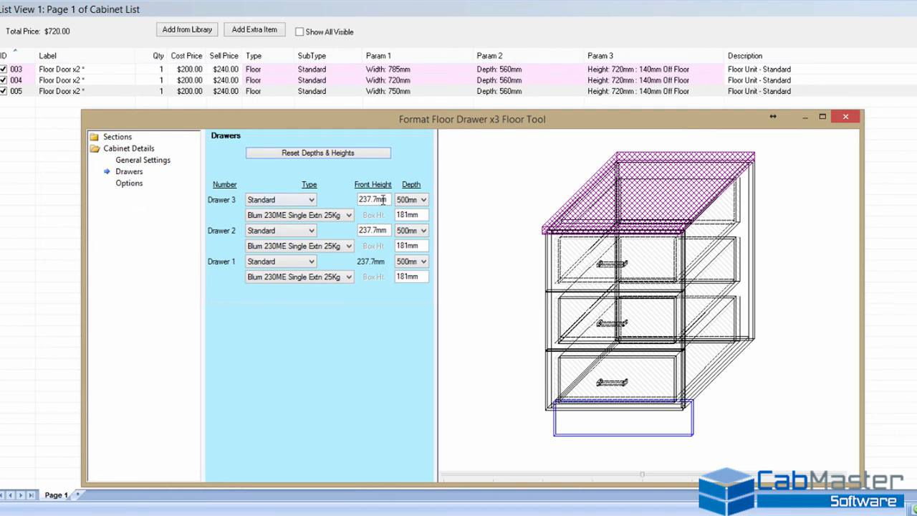
pyautogui.write('185mm')
pyautogui.write('225')
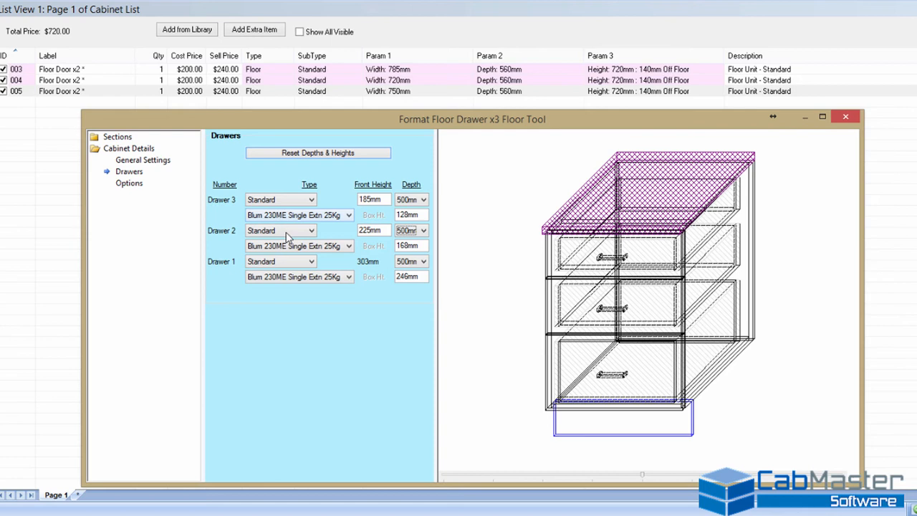
pyautogui.moveTo(388, 268)
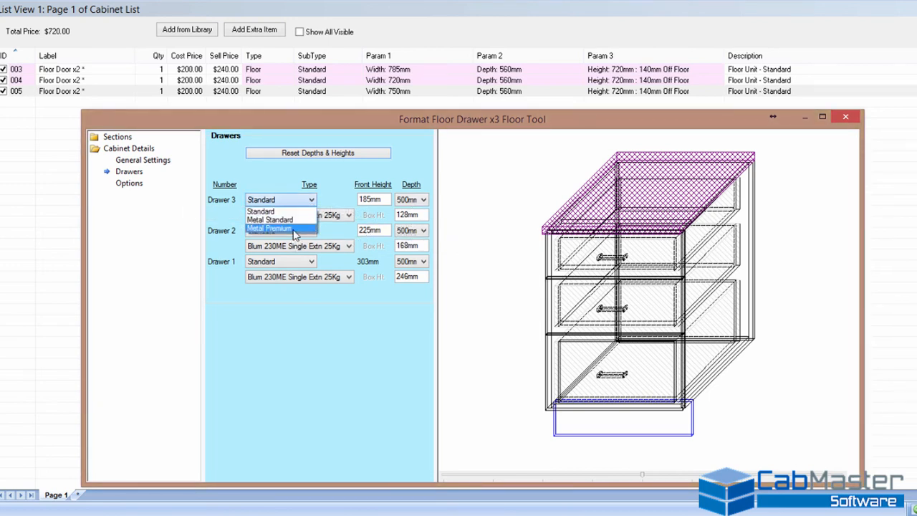
pyautogui.moveTo(279, 219)
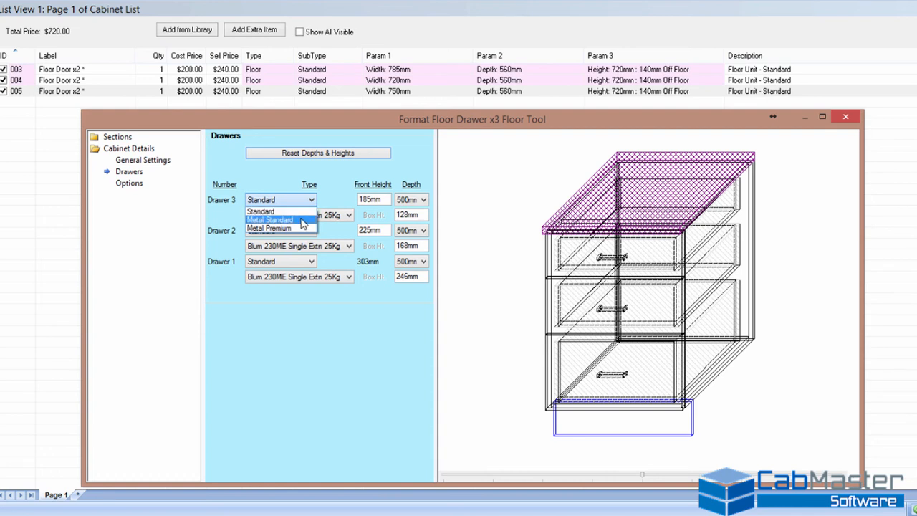
# - Make the top drawer Metal Standard with a Melpa-Alfit 86mm Dynamic XP runner, 400mm deep
pyautogui.click(270, 219)
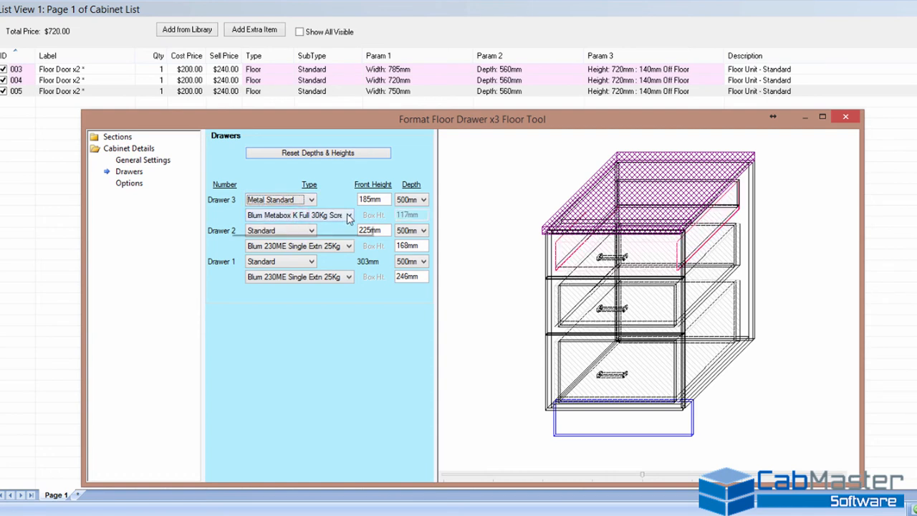
pyautogui.click(348, 215)
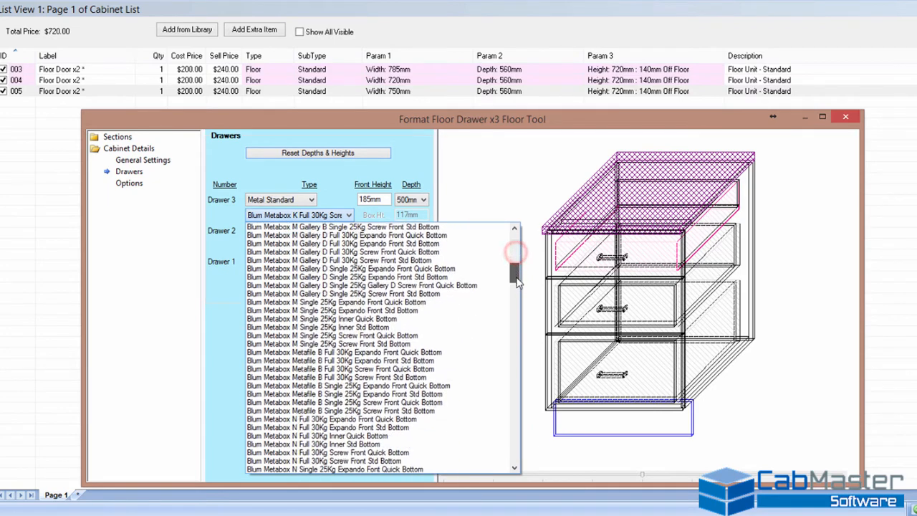
pyautogui.scroll(-3)
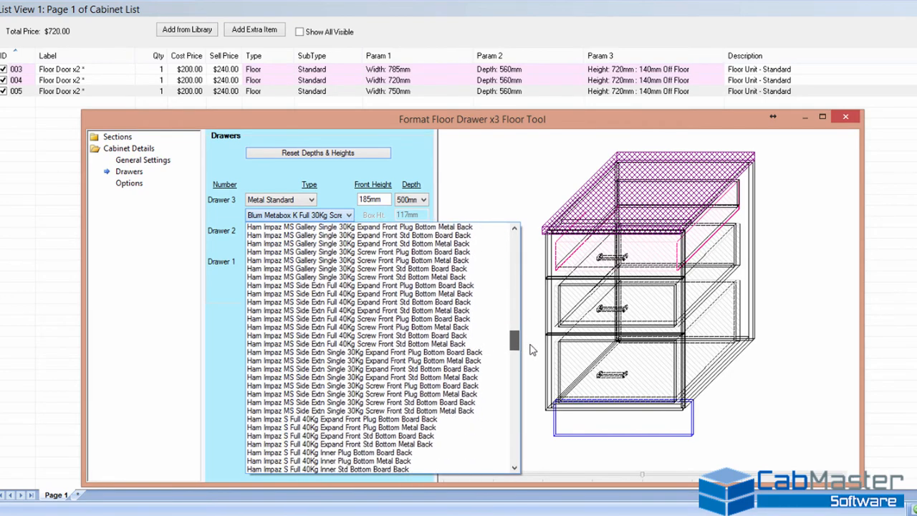
pyautogui.scroll(-3)
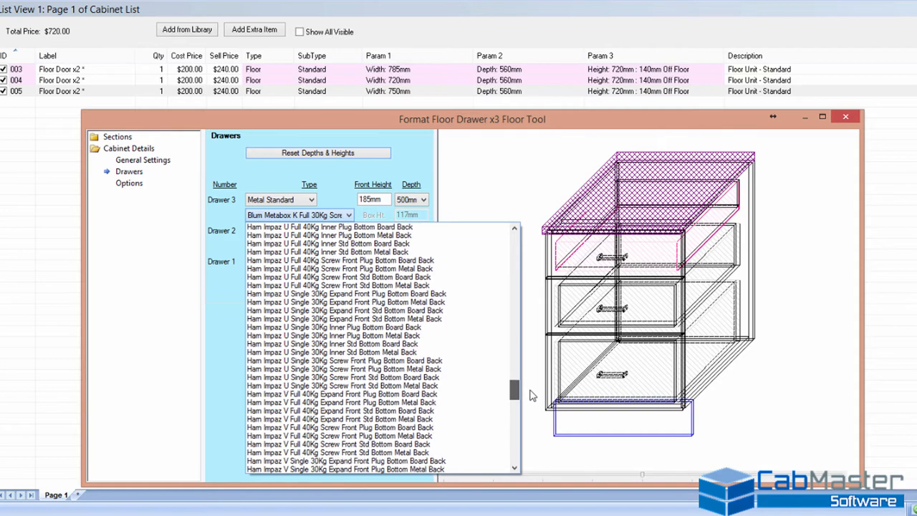
pyautogui.scroll(-3)
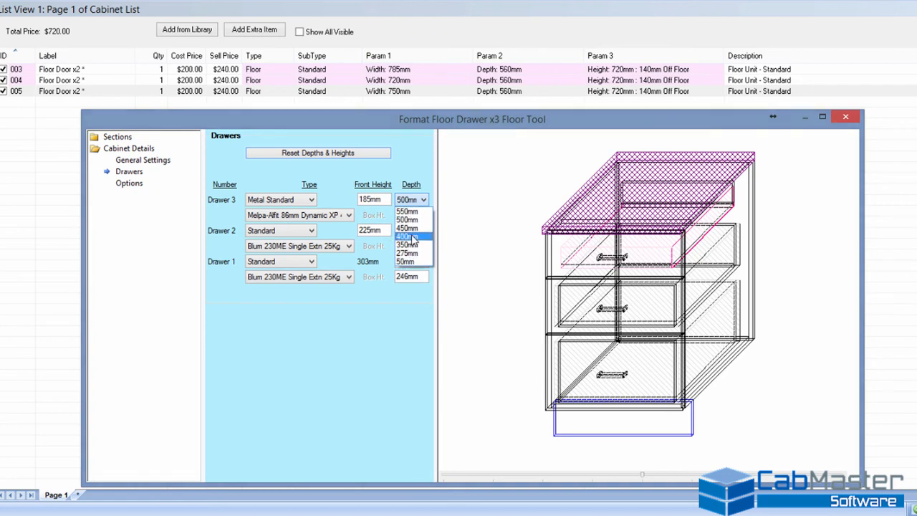
pyautogui.click(407, 236)
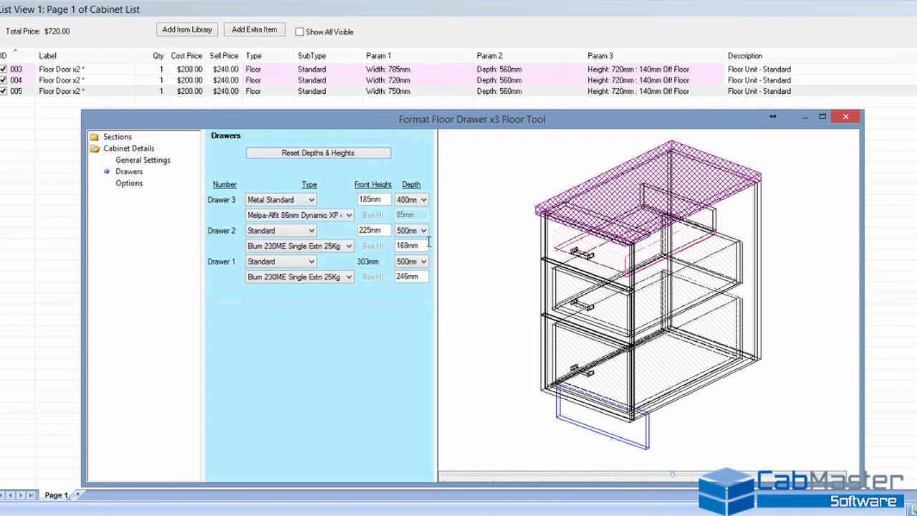
pyautogui.moveTo(280, 229)
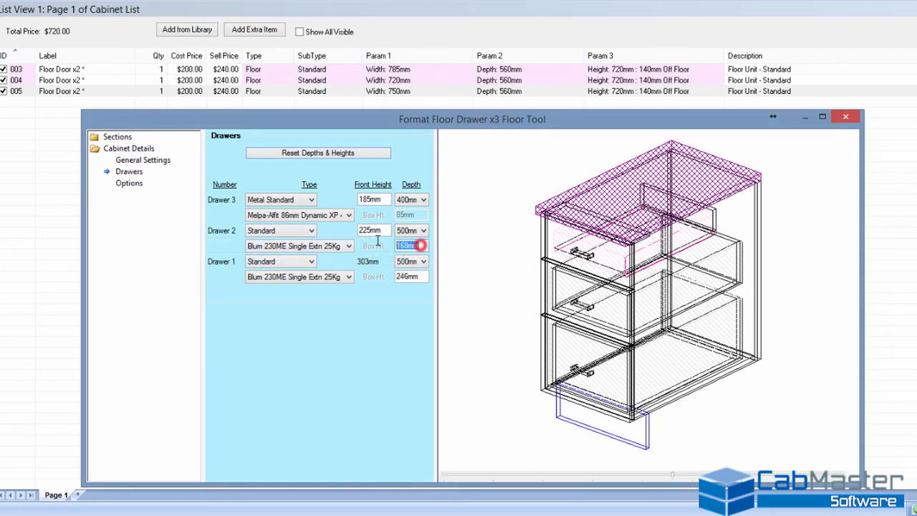
# - Place two three-drawer units: a 120mm Drawer 2 box, then a Hafele FORTE top runner
pyautogui.write('120mm')
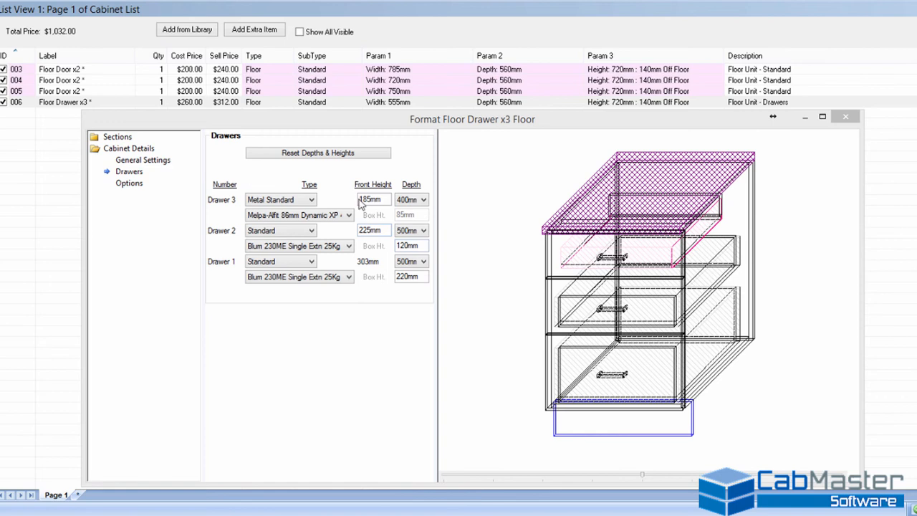
pyautogui.click(317, 152)
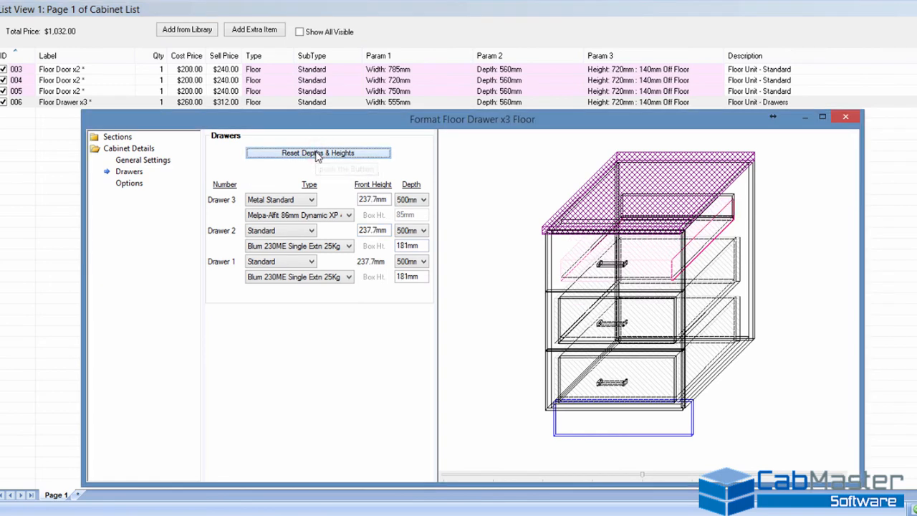
pyautogui.moveTo(333, 190)
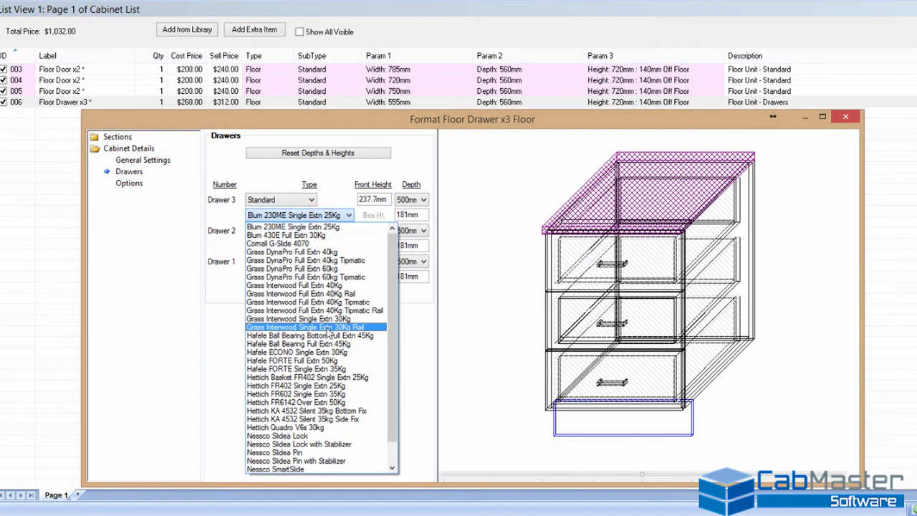
pyautogui.scroll(-3)
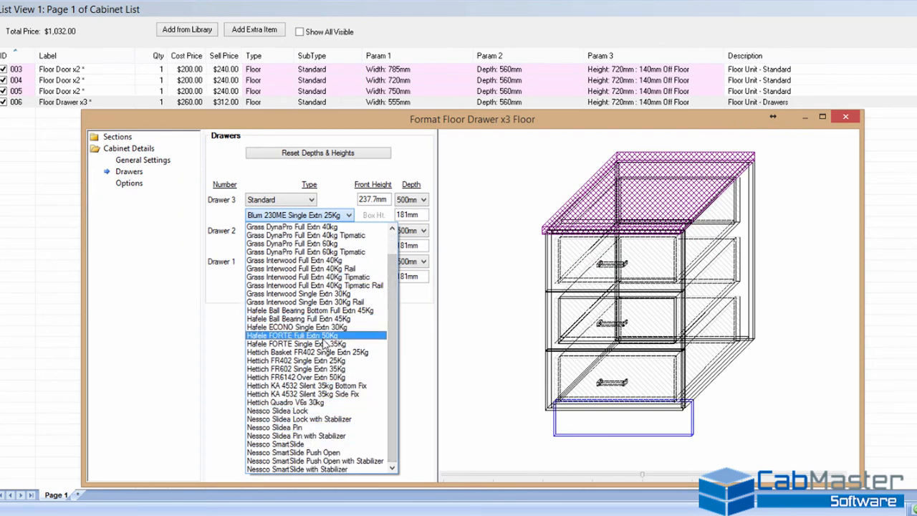
pyautogui.click(296, 344)
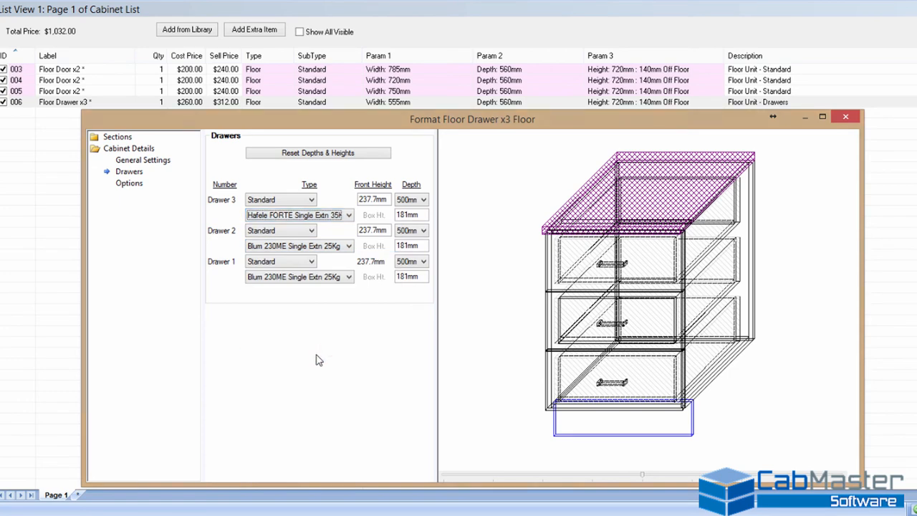
pyautogui.click(424, 199)
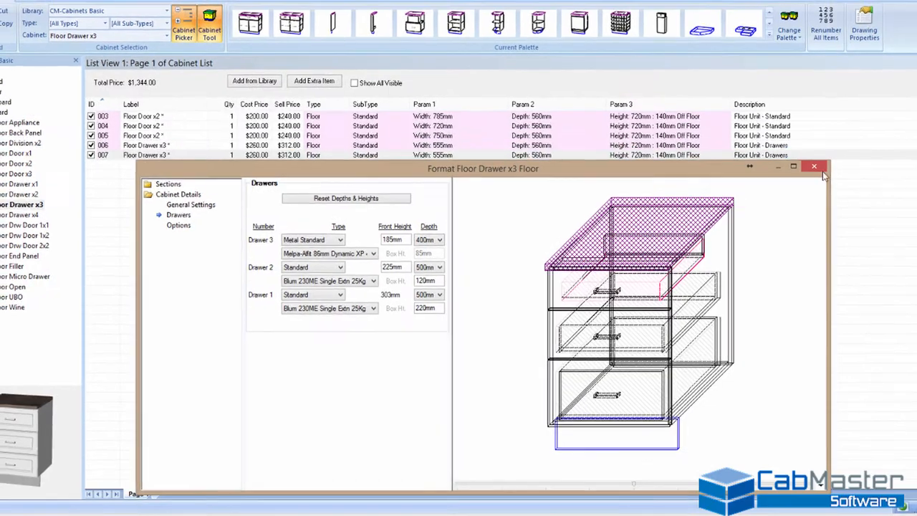
# - Place a floor end panel extending to the floor and flush with the doors
pyautogui.click(814, 166)
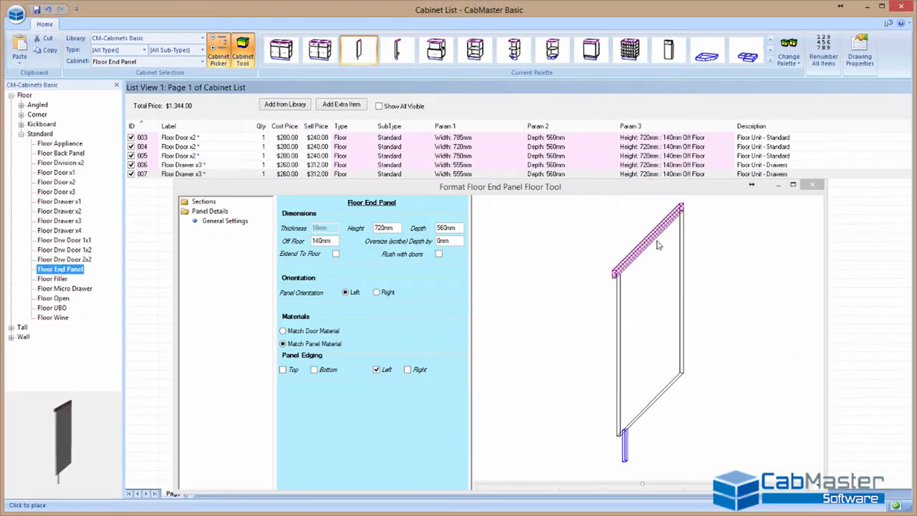
pyautogui.moveTo(336, 256)
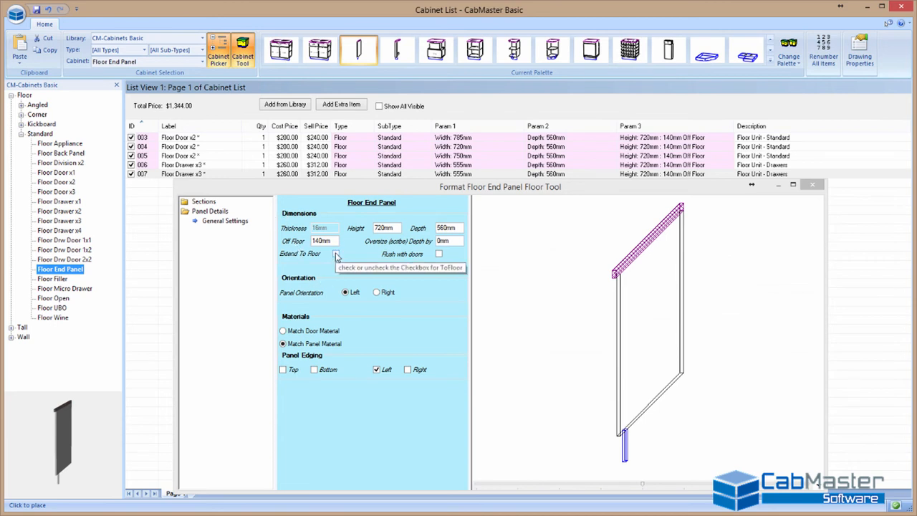
pyautogui.click(335, 254)
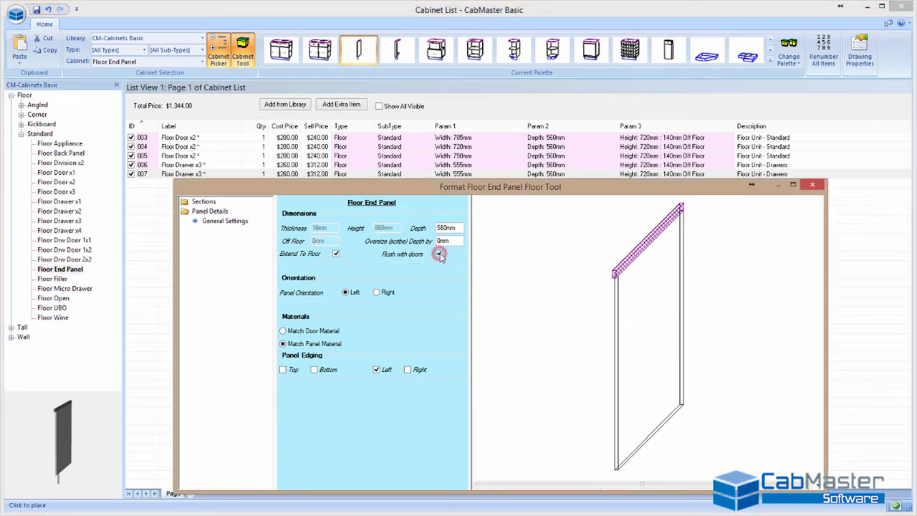
pyautogui.click(439, 255)
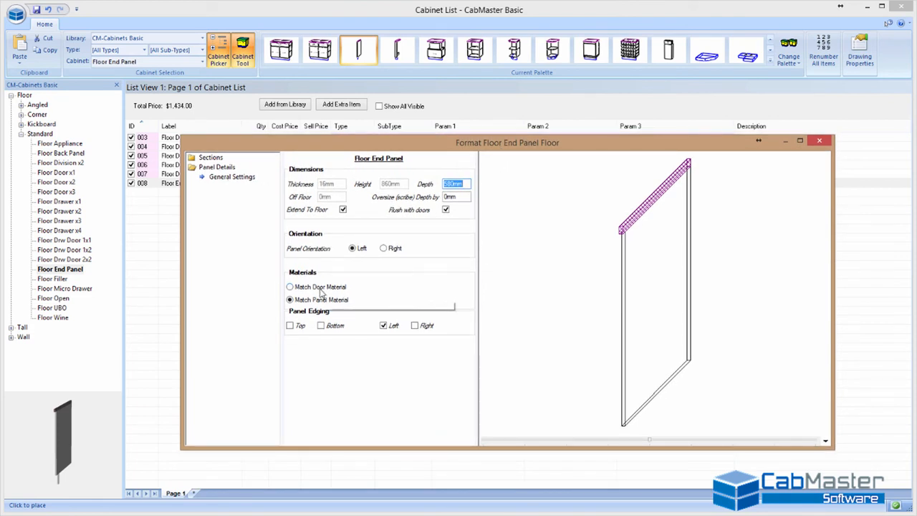
pyautogui.click(290, 286)
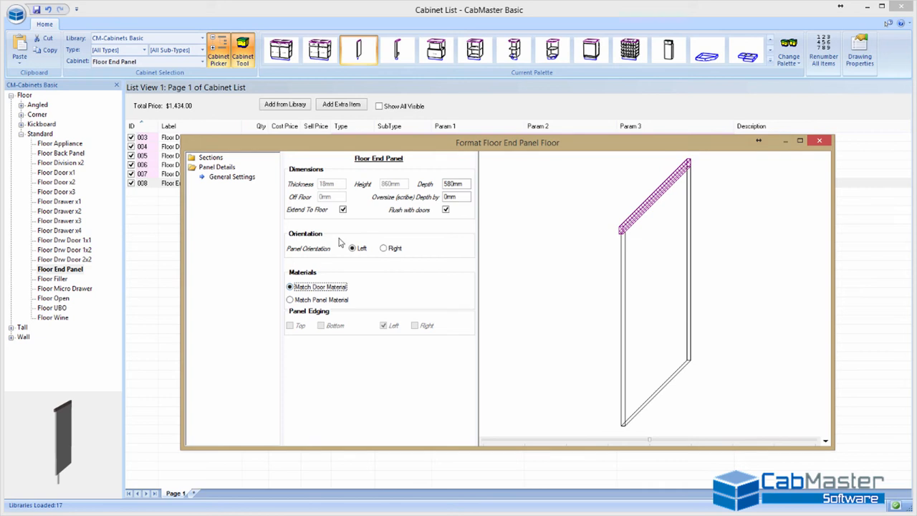
pyautogui.click(290, 299)
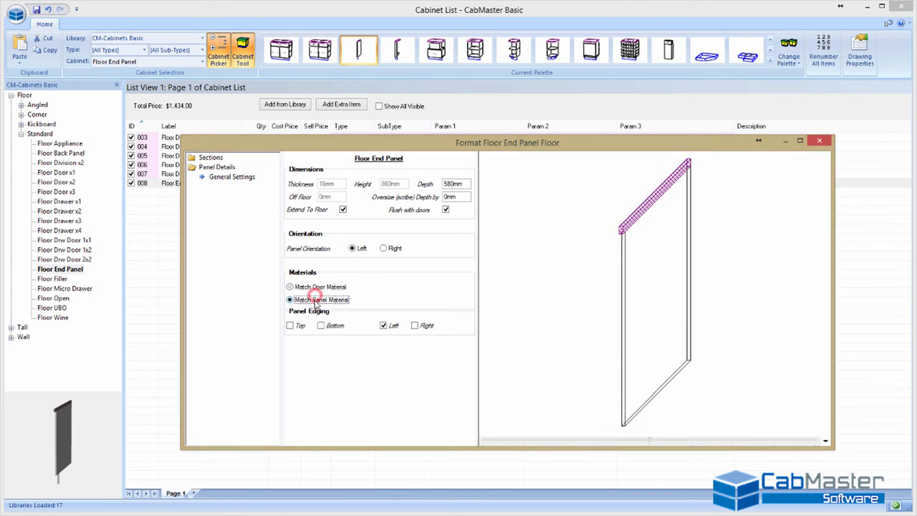
pyautogui.click(289, 300)
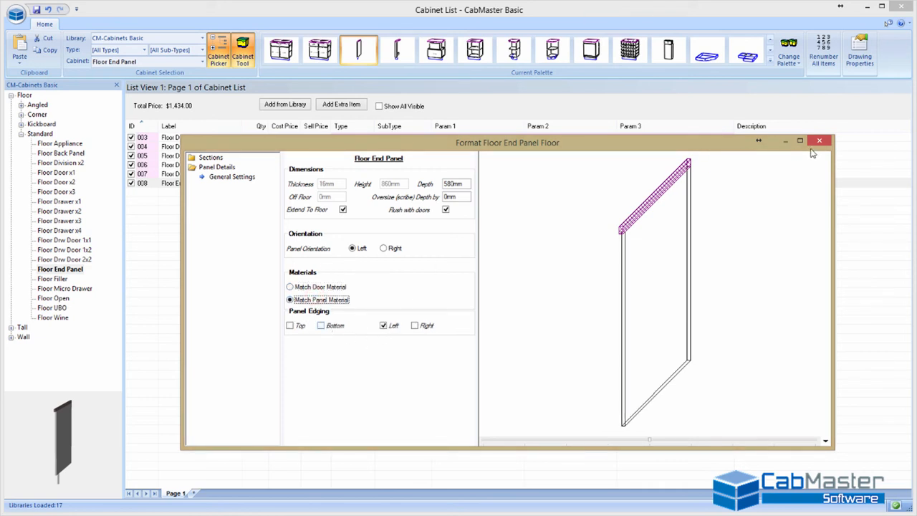
pyautogui.click(818, 140)
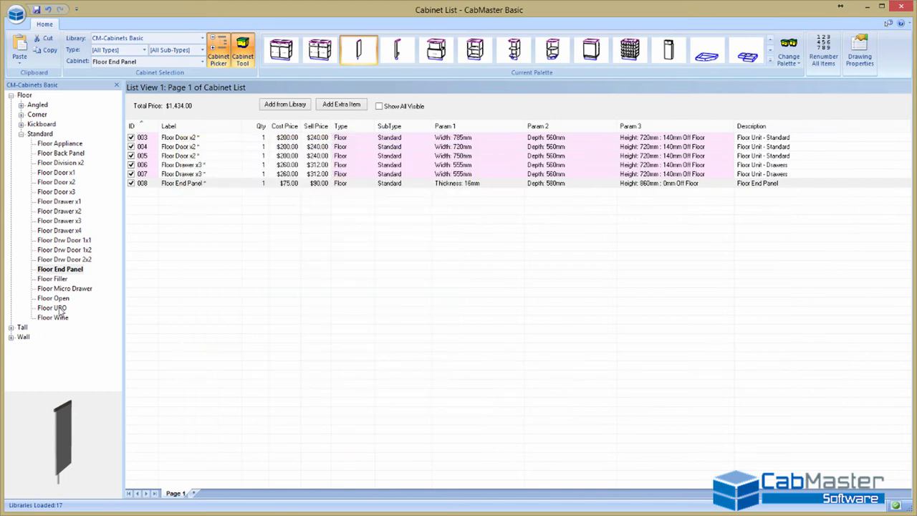
# - Place a Floor Corner 1x1 unit and dismiss the Floor Corner Filler without adding it
pyautogui.click(22, 134)
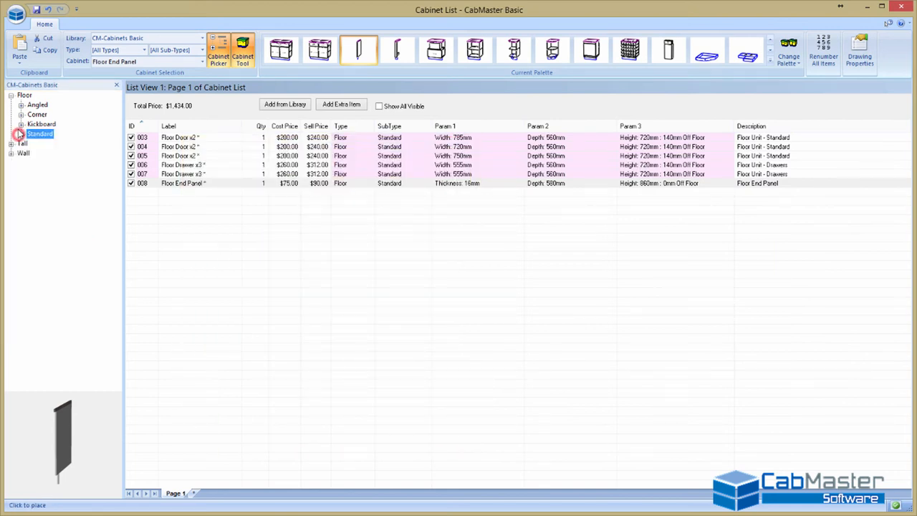
pyautogui.click(21, 114)
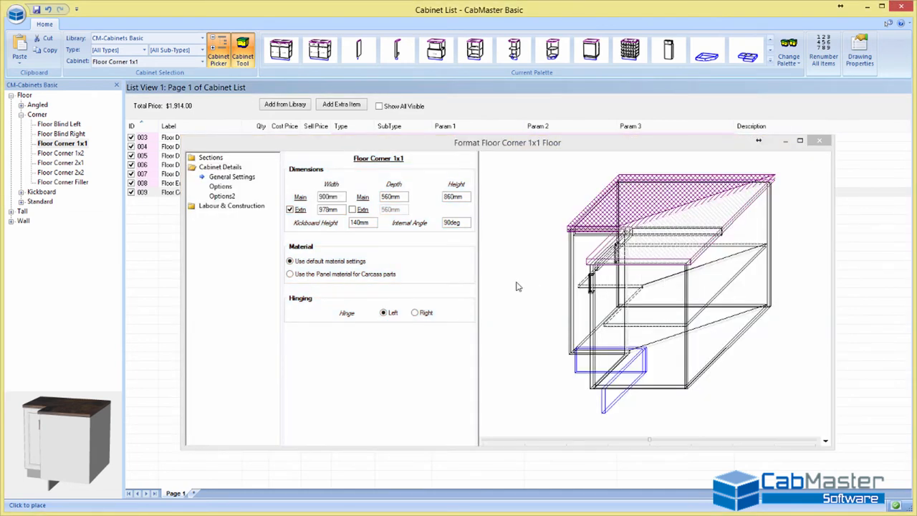
pyautogui.click(63, 181)
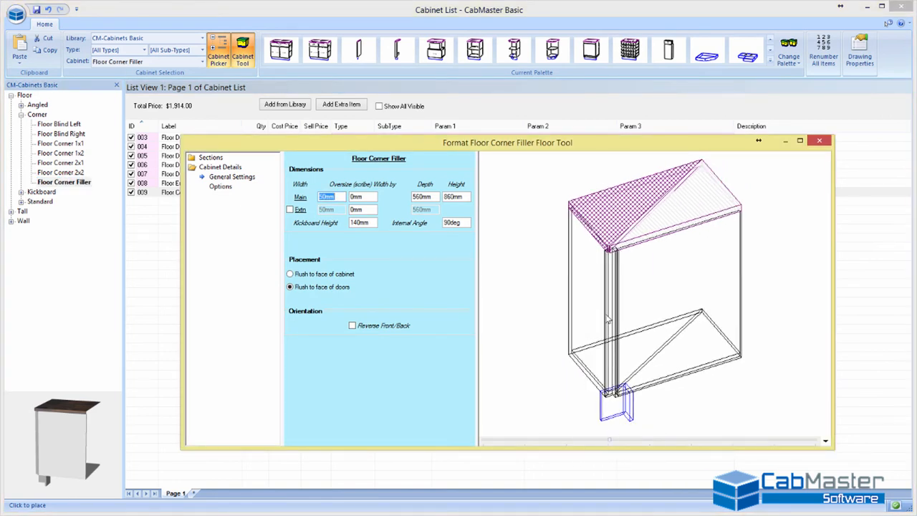
pyautogui.click(818, 140)
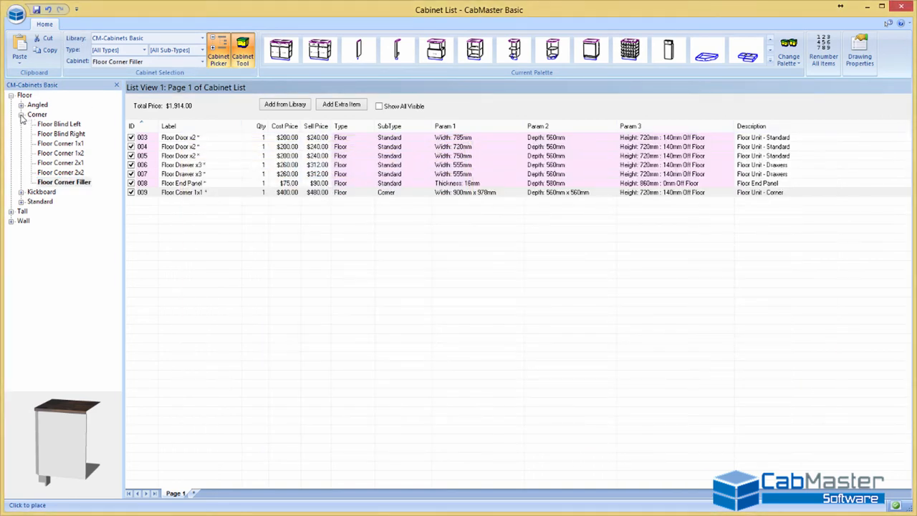
# - Place a 450mm-wide Pantry Drawer x3 from Tall > Standard and close its window
pyautogui.click(21, 115)
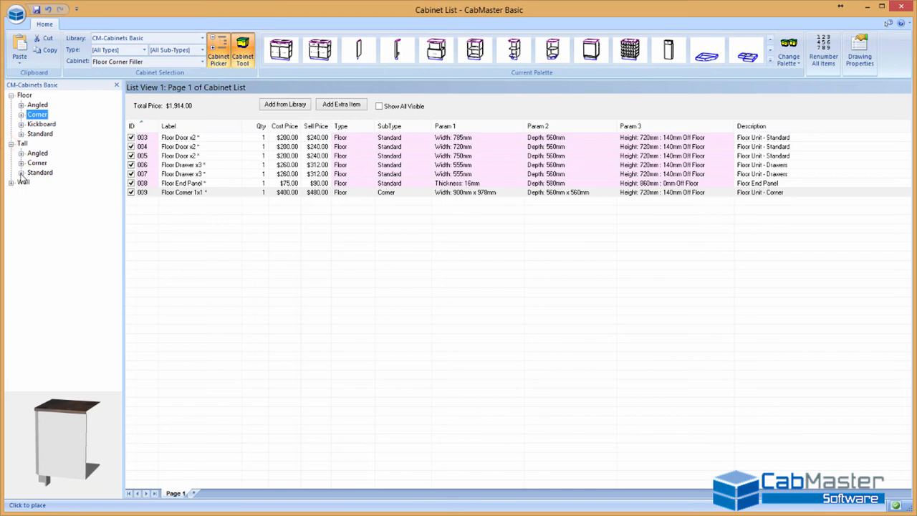
pyautogui.click(22, 172)
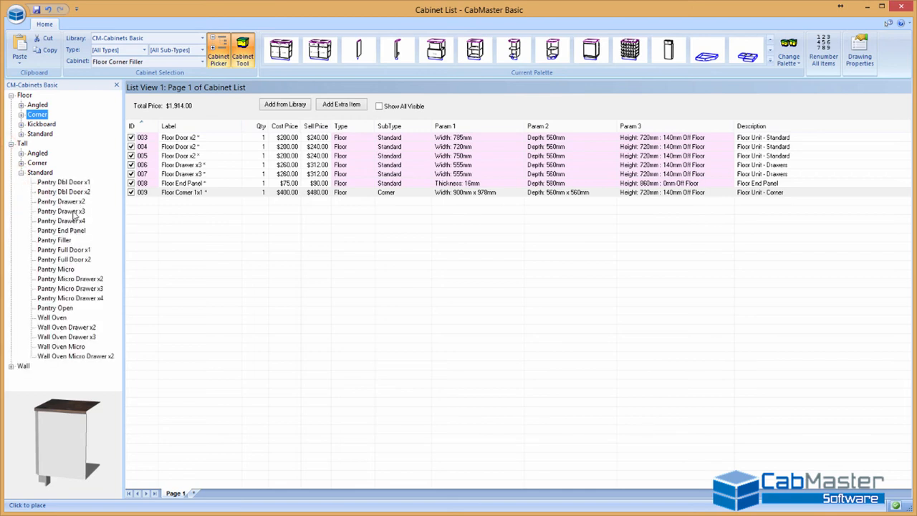
pyautogui.click(61, 210)
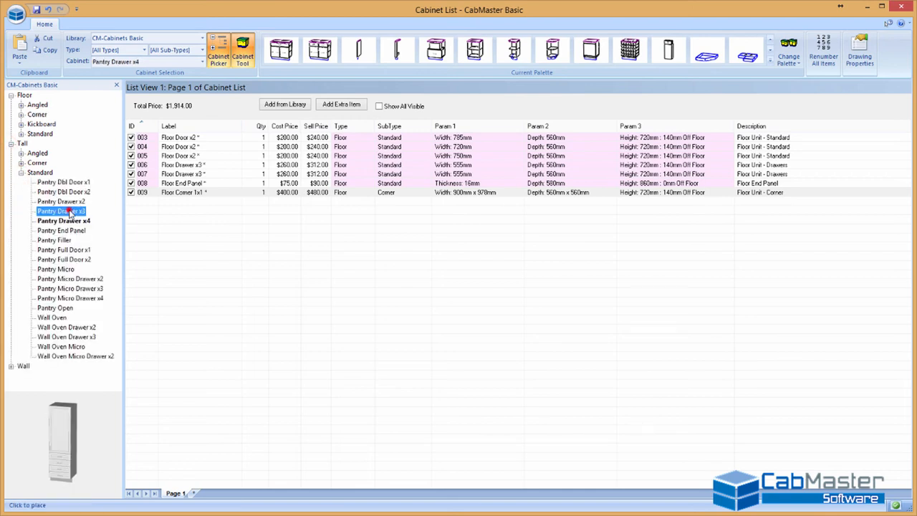
pyautogui.doubleClick(61, 211)
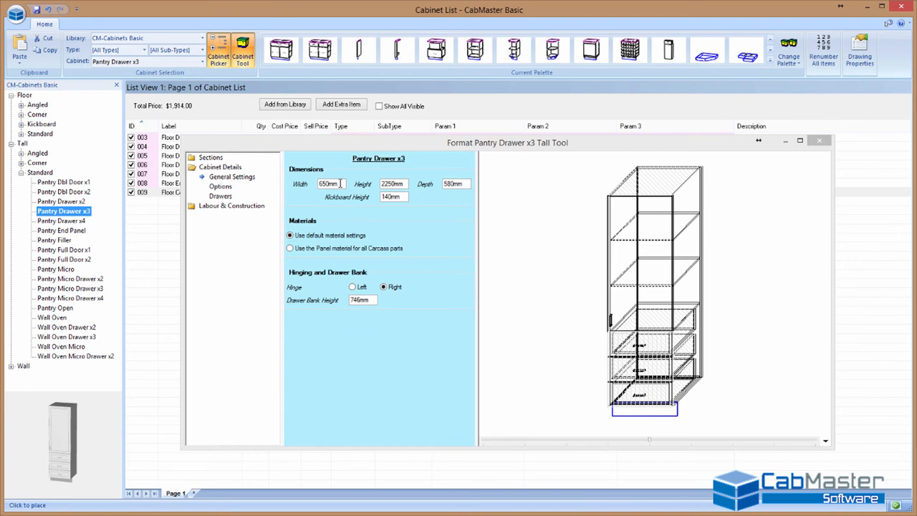
pyautogui.write('450')
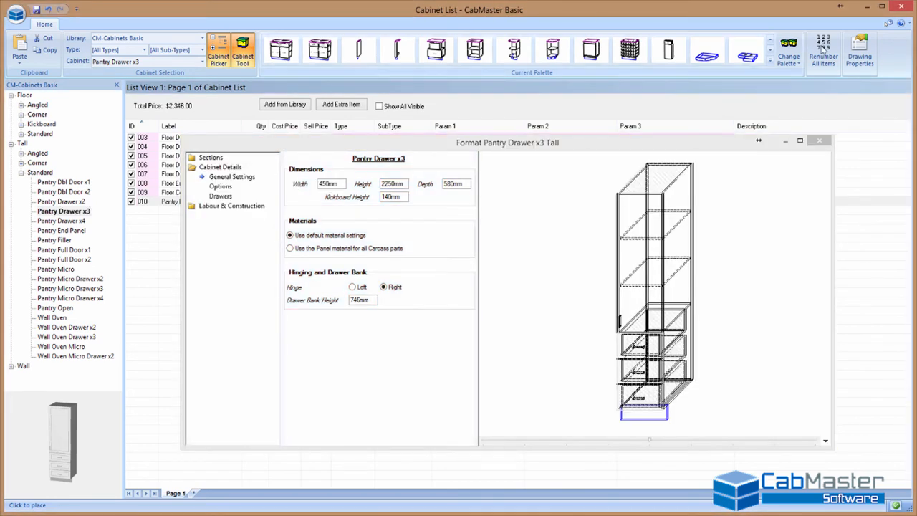
pyautogui.click(819, 141)
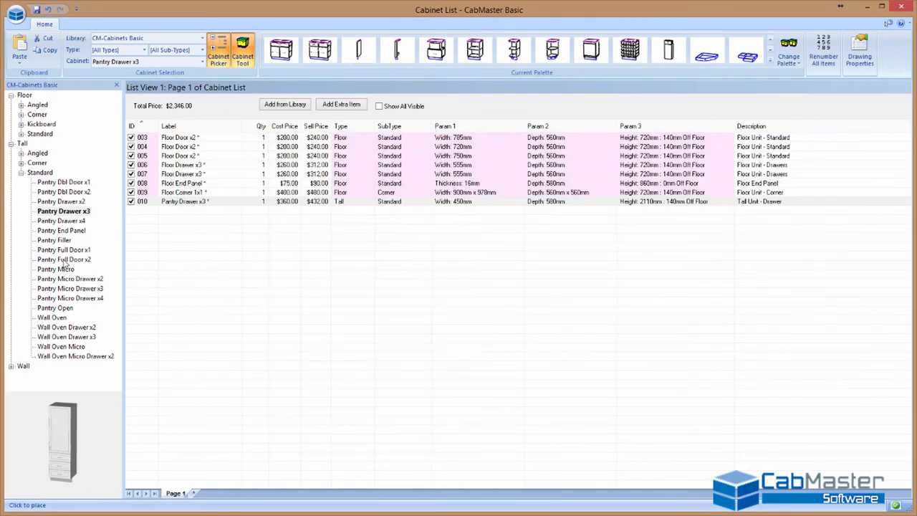
# - Preview the pantry cabinets and select Wall Oven Micro Drawer x2
pyautogui.doubleClick(65, 259)
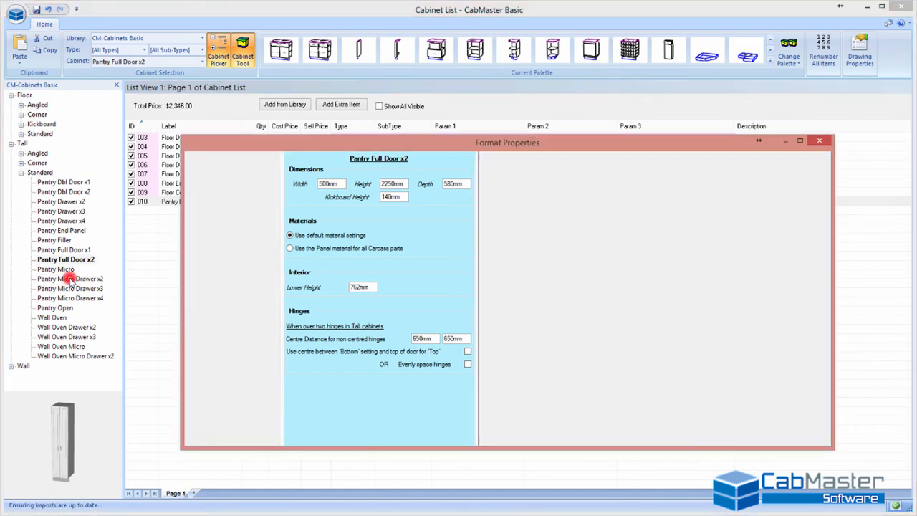
pyautogui.click(70, 277)
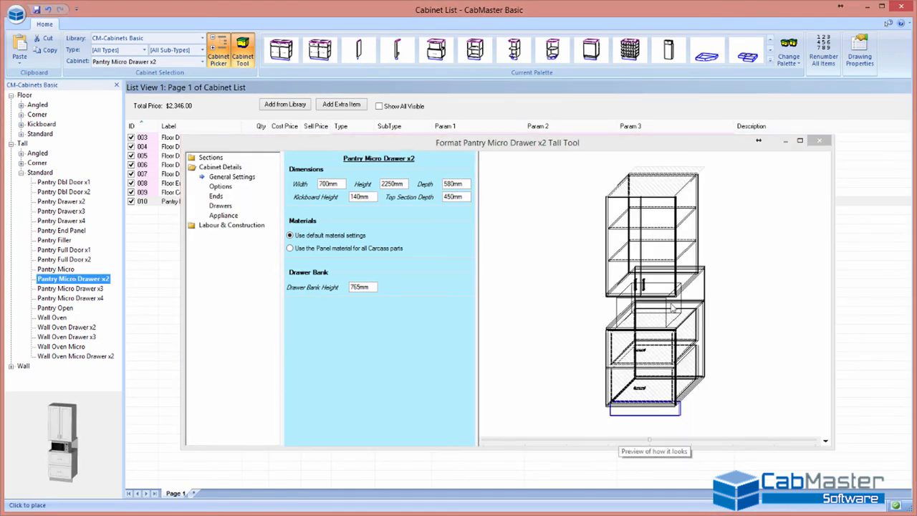
pyautogui.moveTo(91, 312)
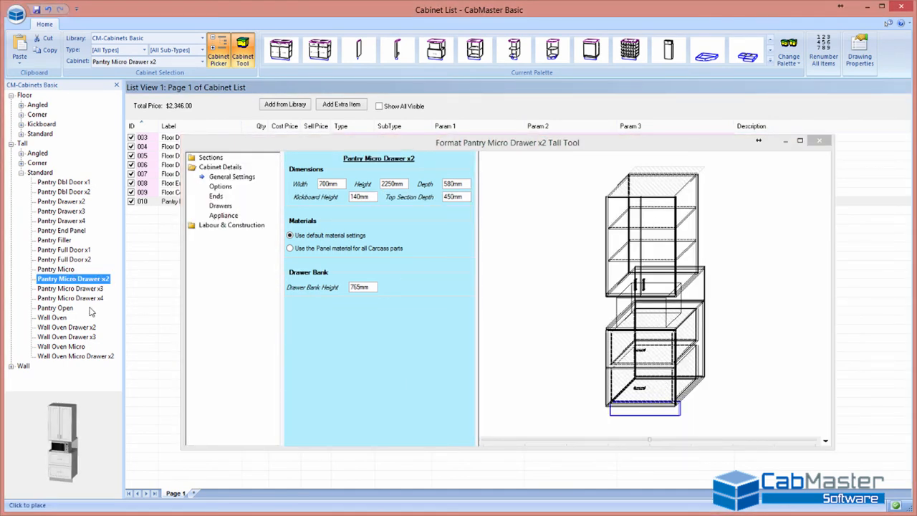
pyautogui.click(70, 288)
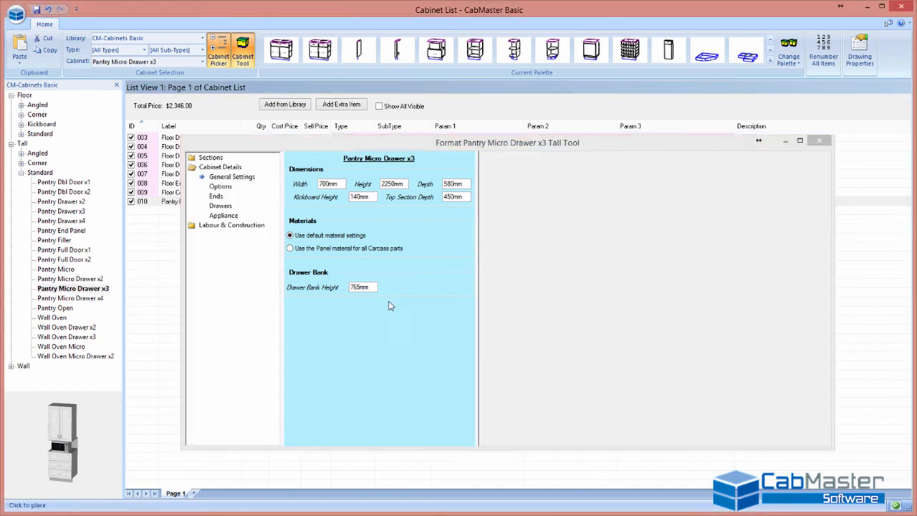
pyautogui.click(72, 287)
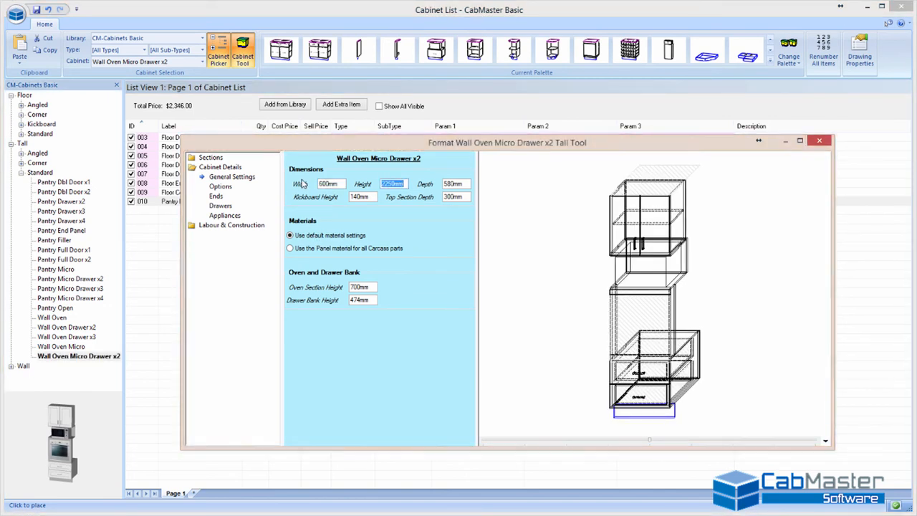
pyautogui.moveTo(367, 285)
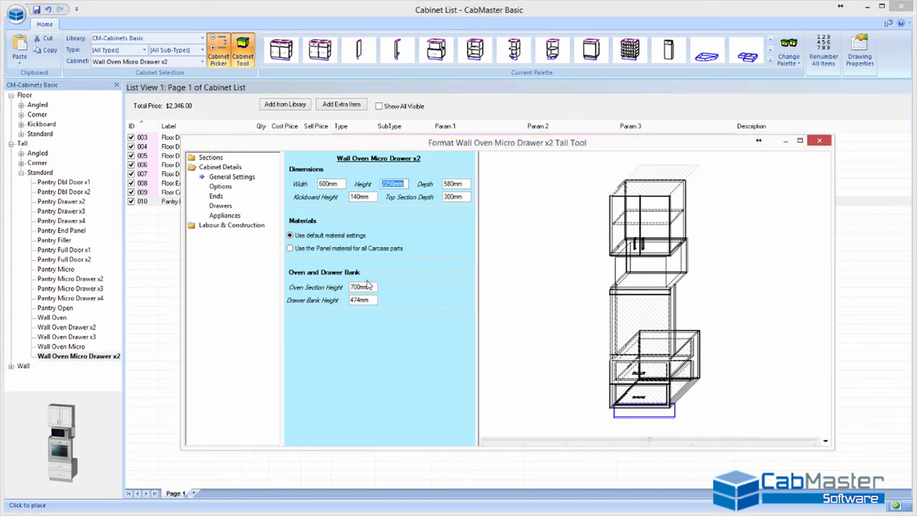
# - Set the drawer bank height to 550mm and the oven section height to 620mm
pyautogui.click(361, 300)
pyautogui.write('550')
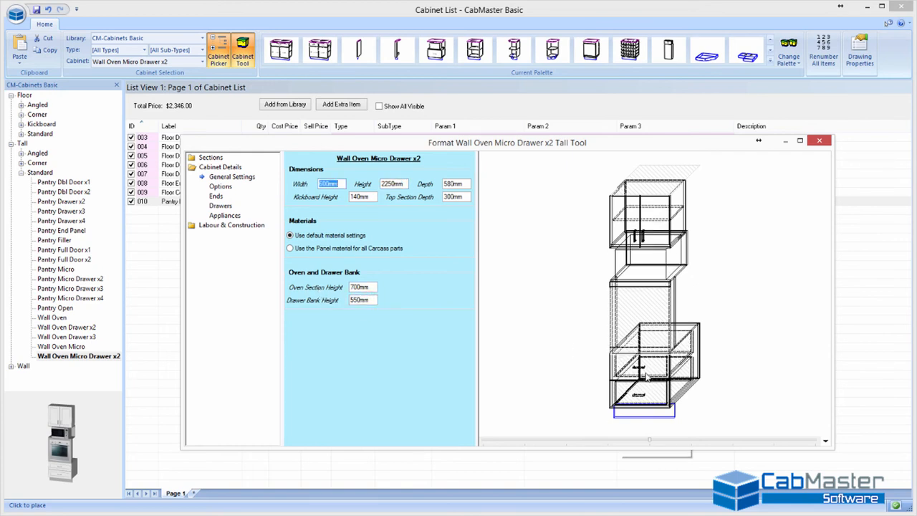
pyautogui.moveTo(638, 362)
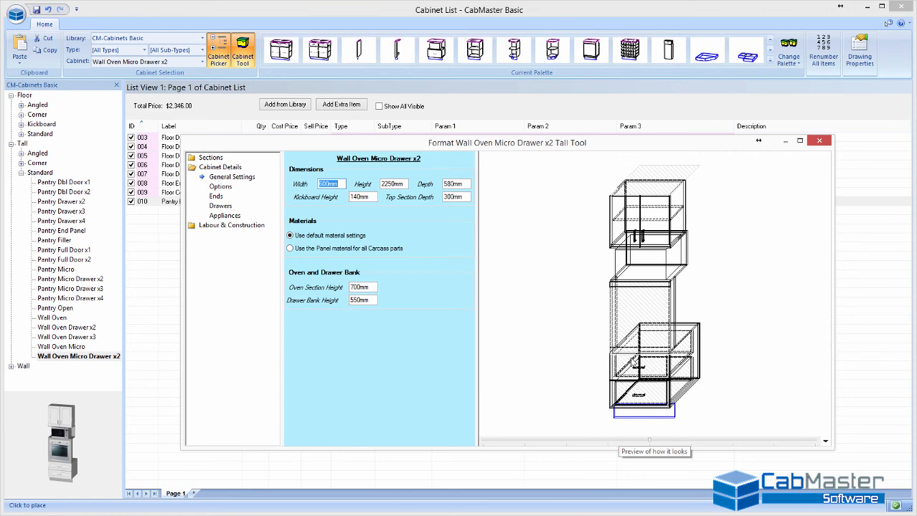
pyautogui.click(362, 286)
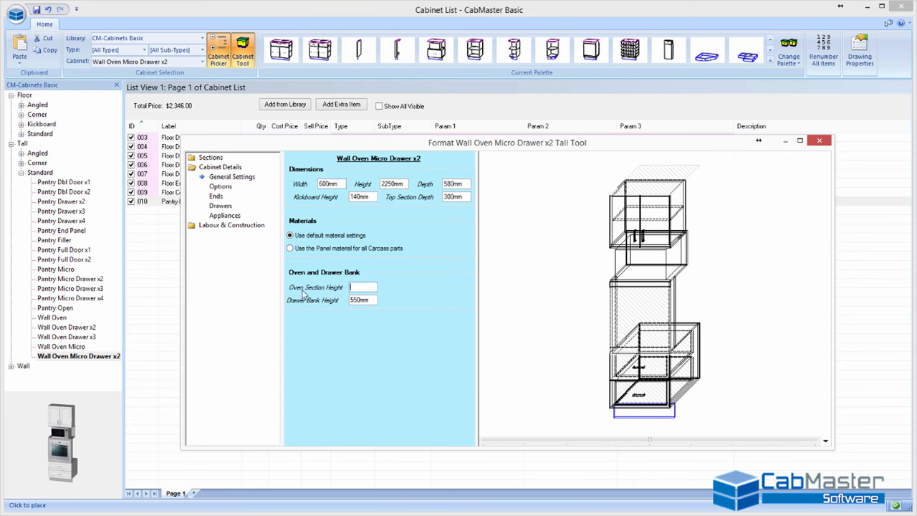
pyautogui.write('600mm')
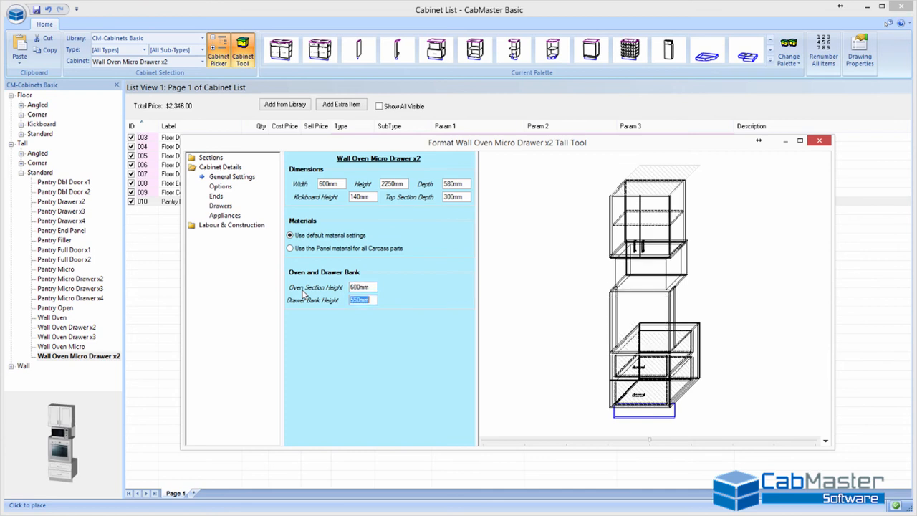
pyautogui.click(362, 286)
pyautogui.write('620')
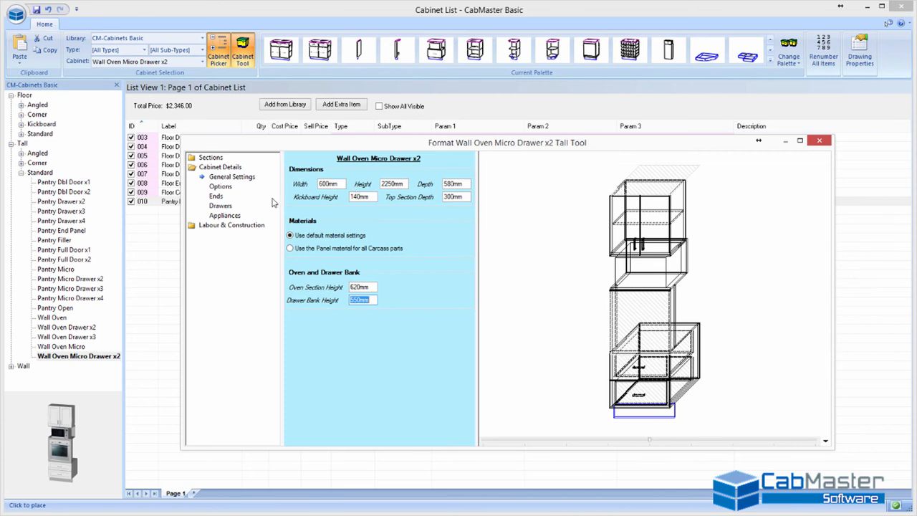
# - Toggle Add Ends in Options, then close the settings to add the cabinet
pyautogui.click(220, 186)
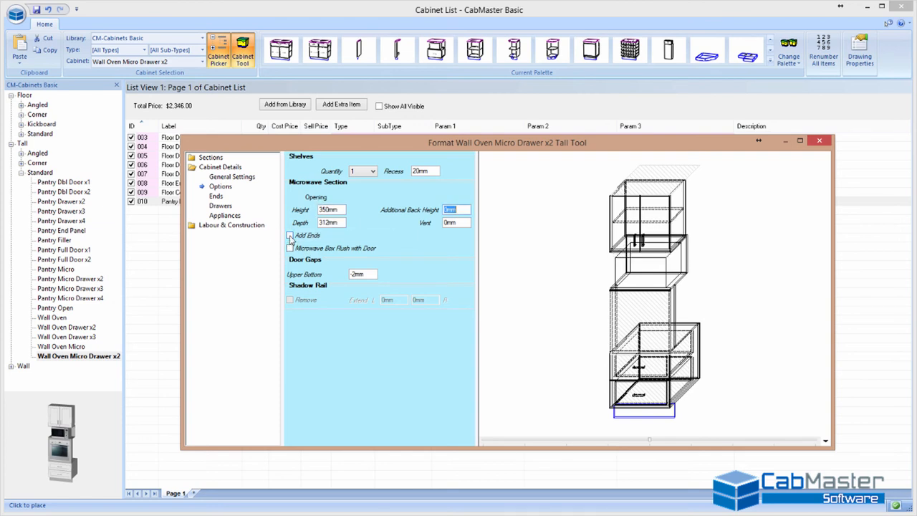
pyautogui.click(290, 235)
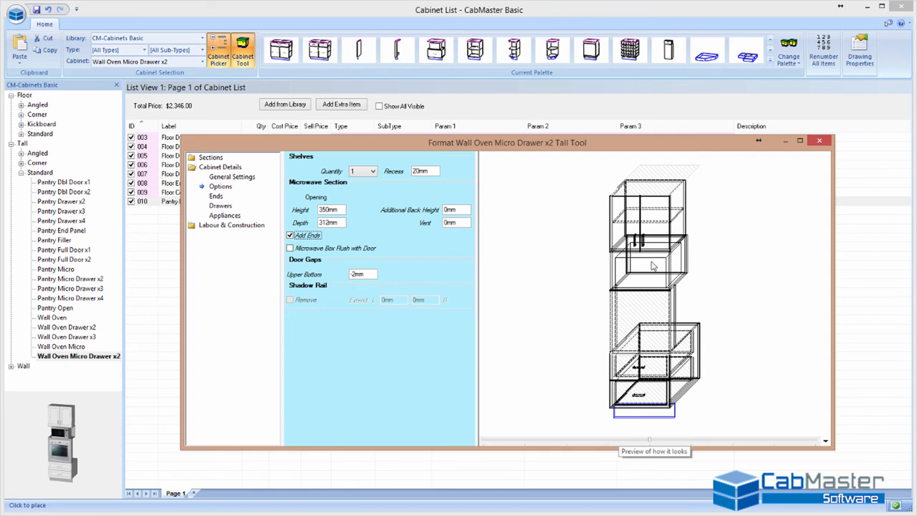
pyautogui.click(290, 235)
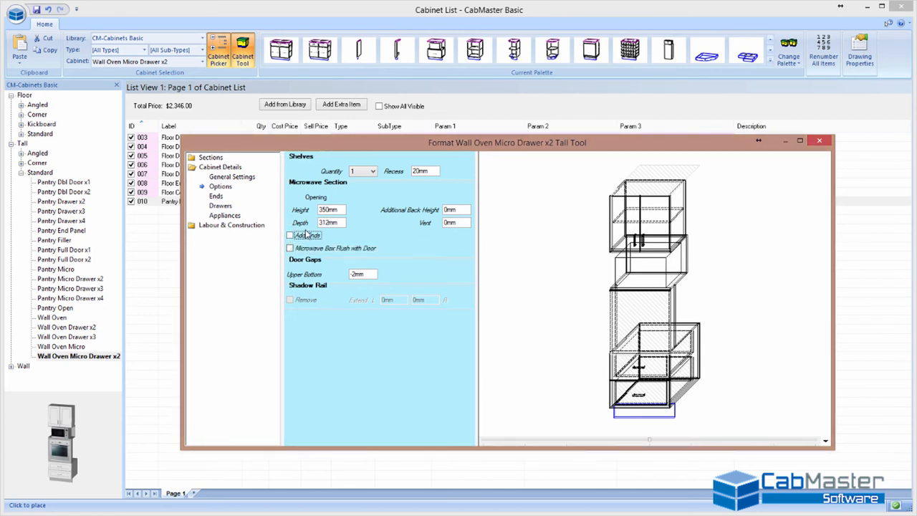
pyautogui.moveTo(330, 222)
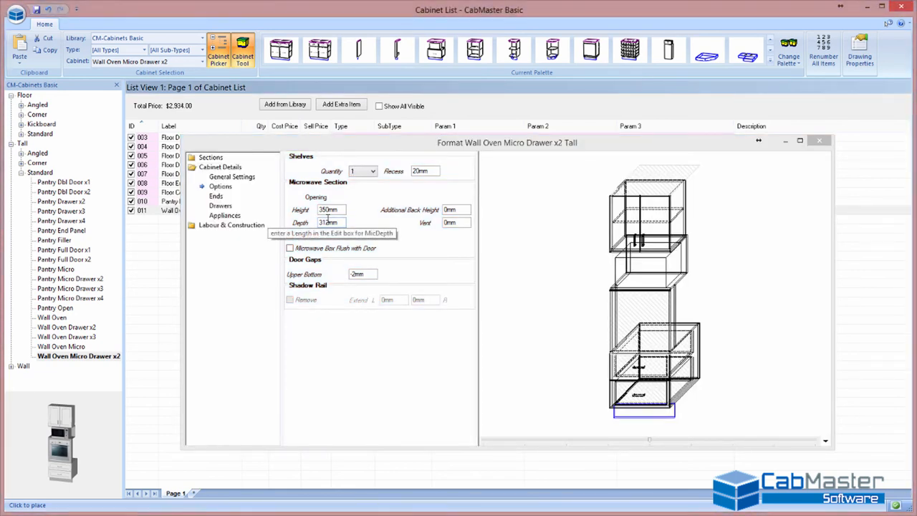
pyautogui.click(819, 140)
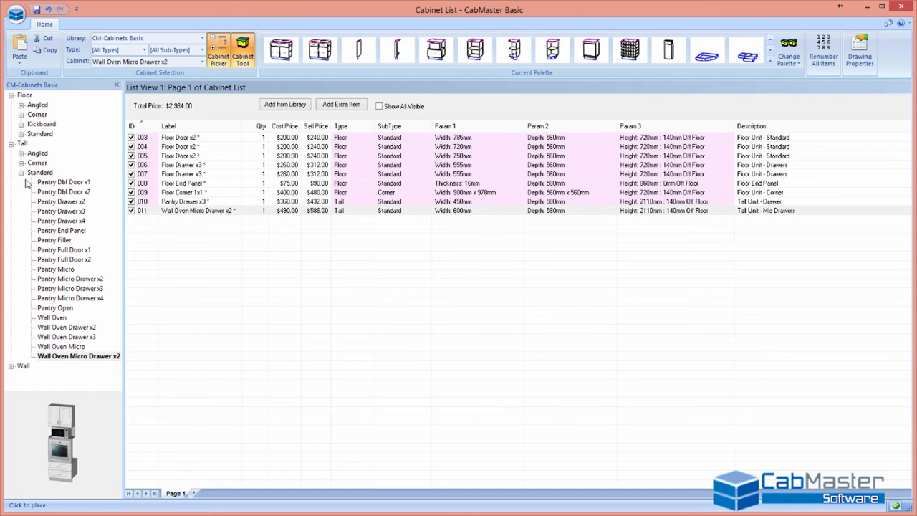
# - Expand Wall cabinets, preview Bench Split through Wall Rangehood, then open Wall Wine's format tool
pyautogui.click(13, 144)
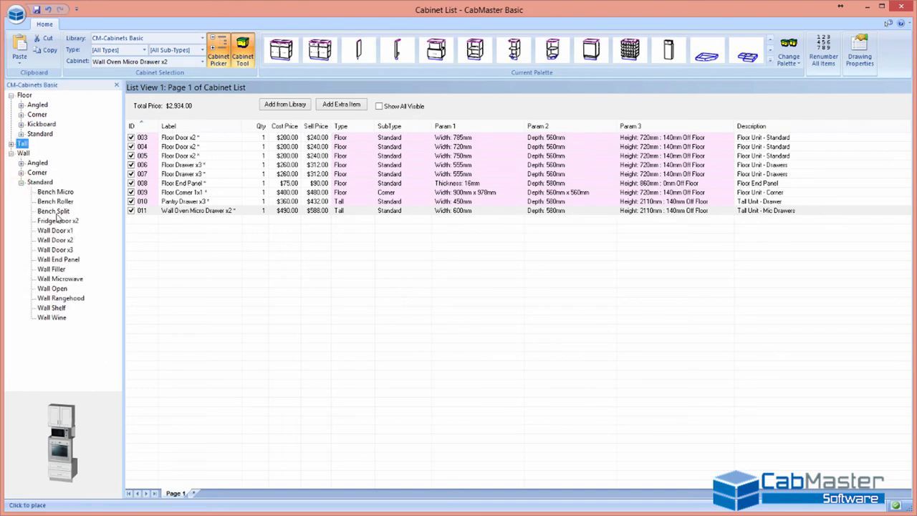
pyautogui.click(53, 210)
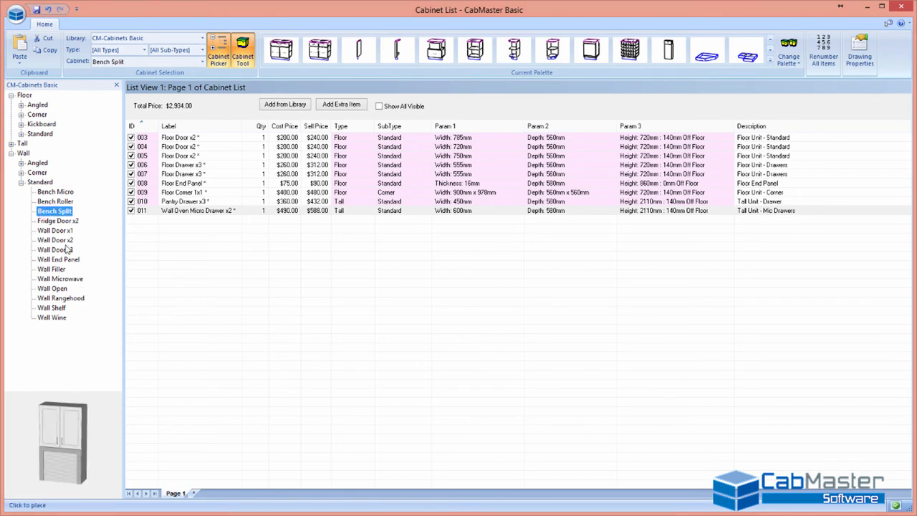
pyautogui.click(54, 240)
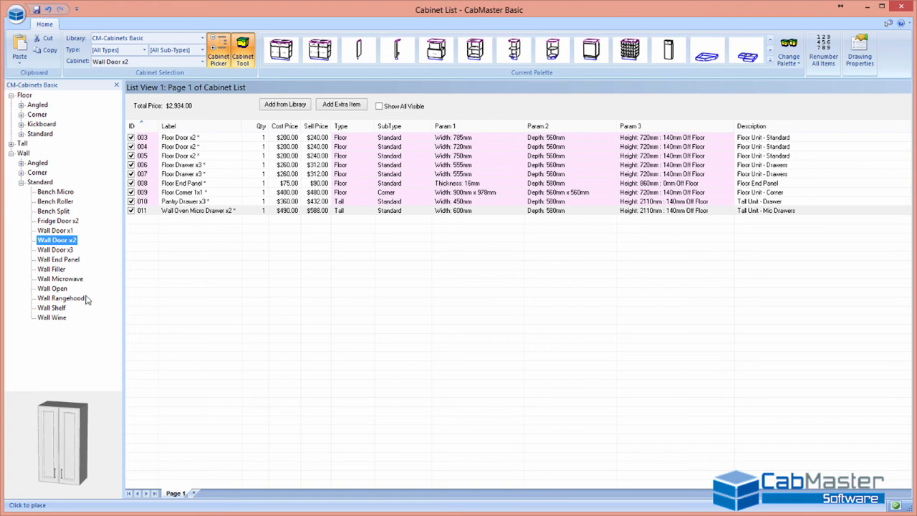
pyautogui.click(59, 259)
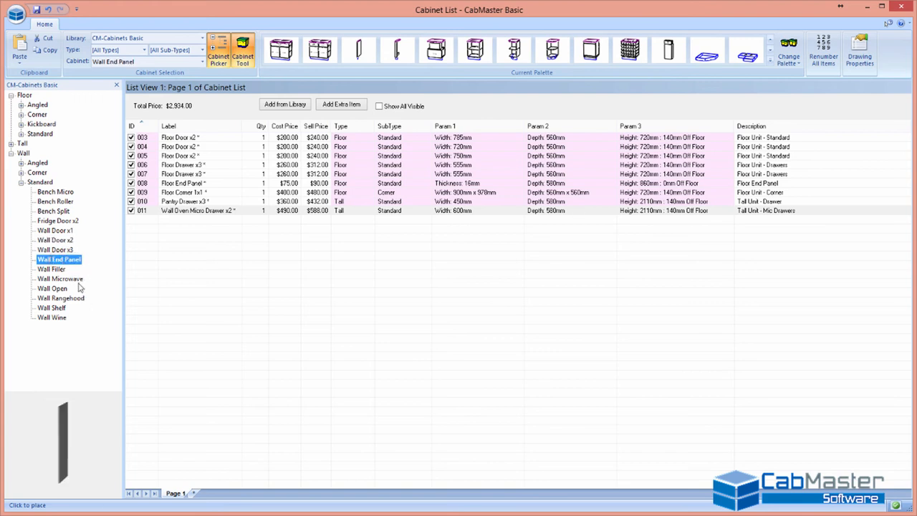
pyautogui.click(61, 278)
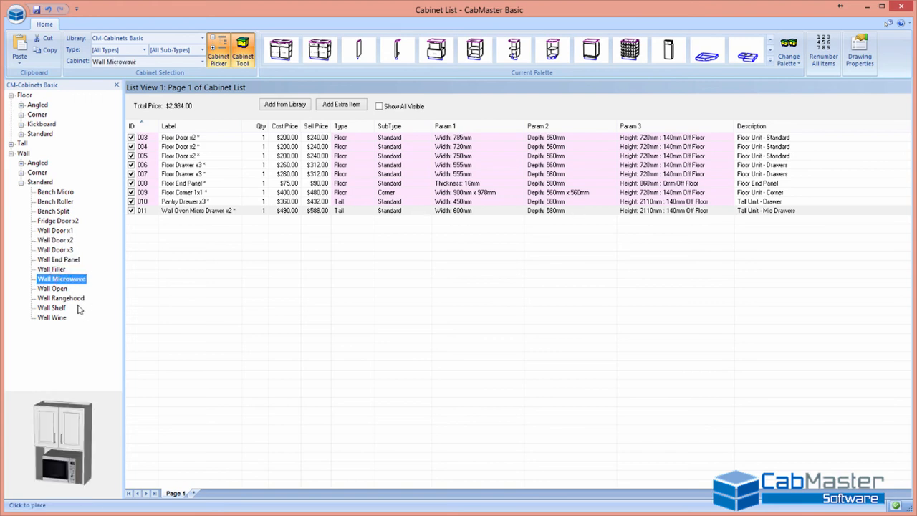
pyautogui.click(61, 297)
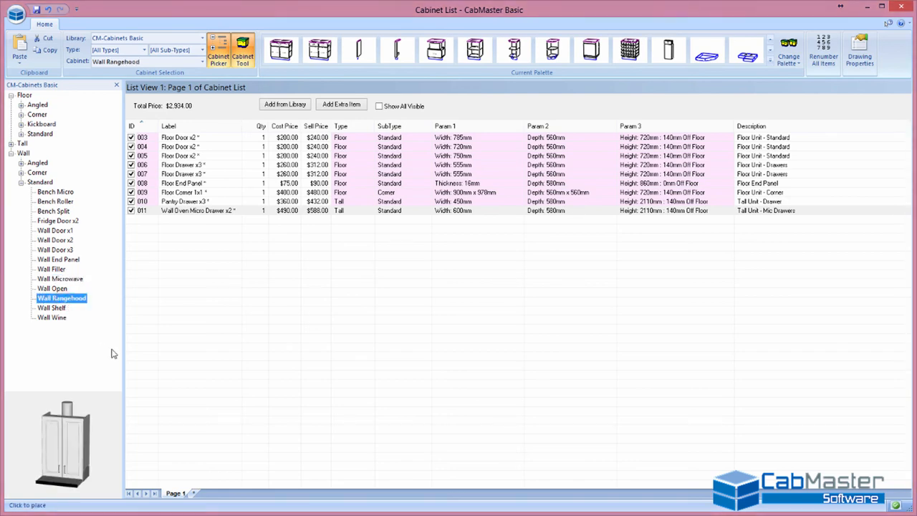
pyautogui.click(51, 318)
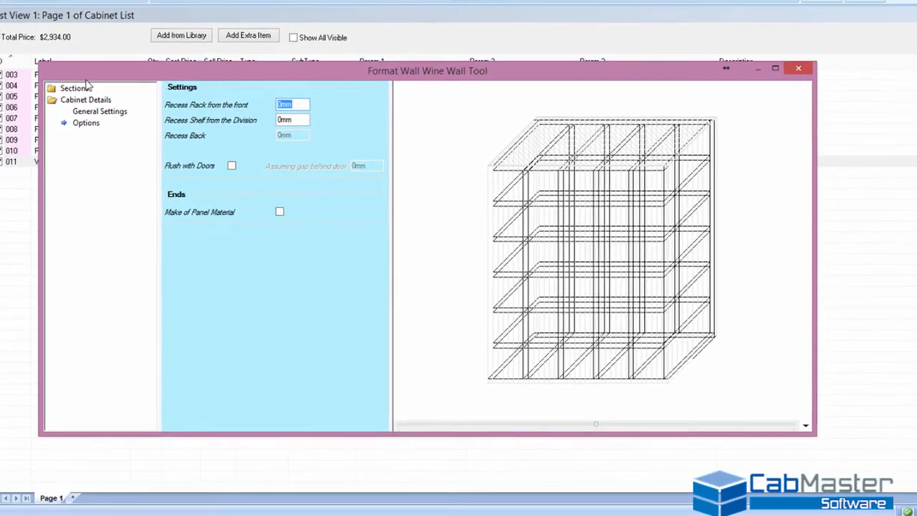
# - Set the Wall Wine rack to 3 width openings, rotate the preview, and close the settings
pyautogui.click(99, 111)
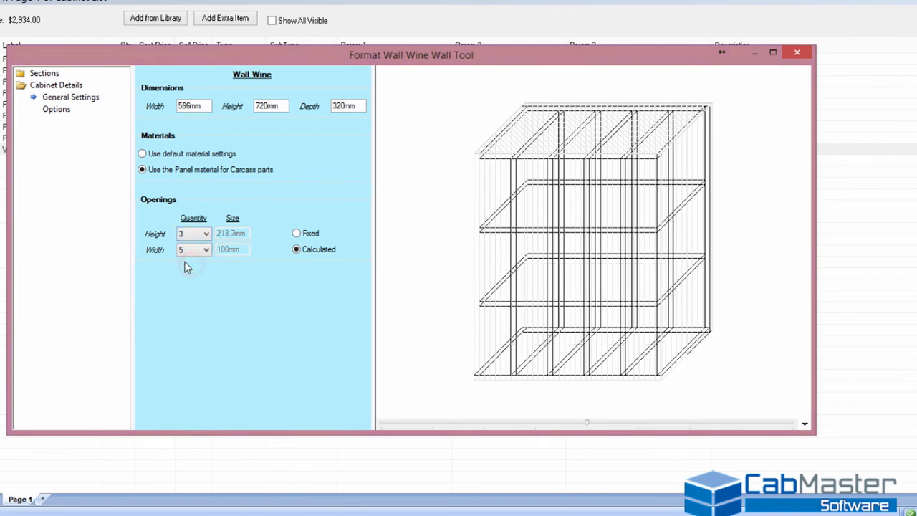
pyautogui.click(206, 250)
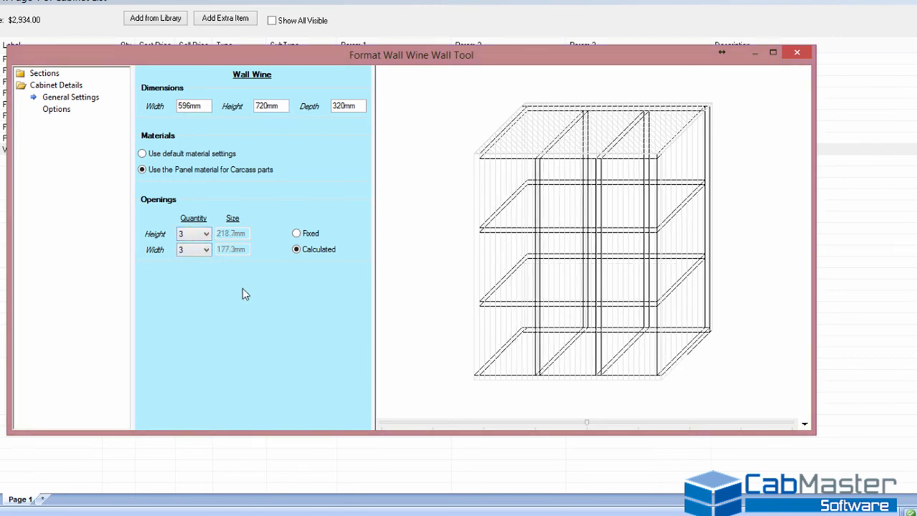
pyautogui.moveTo(586, 422); pyautogui.dragTo(619, 422)
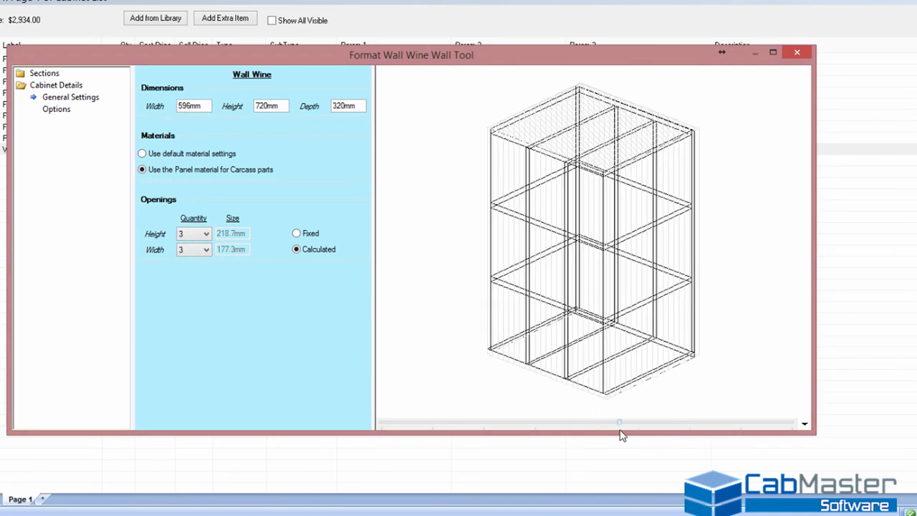
pyautogui.moveTo(619, 422); pyautogui.dragTo(582, 422)
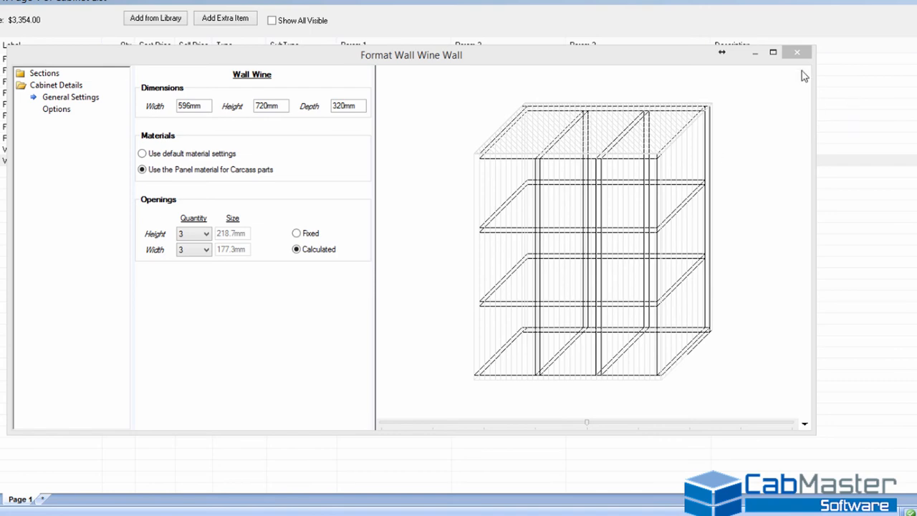
pyautogui.click(797, 51)
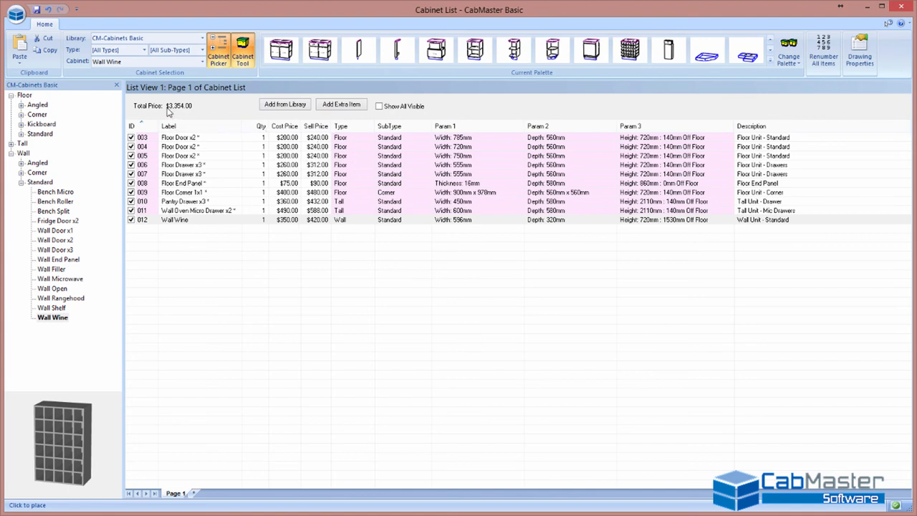
pyautogui.moveTo(192, 113)
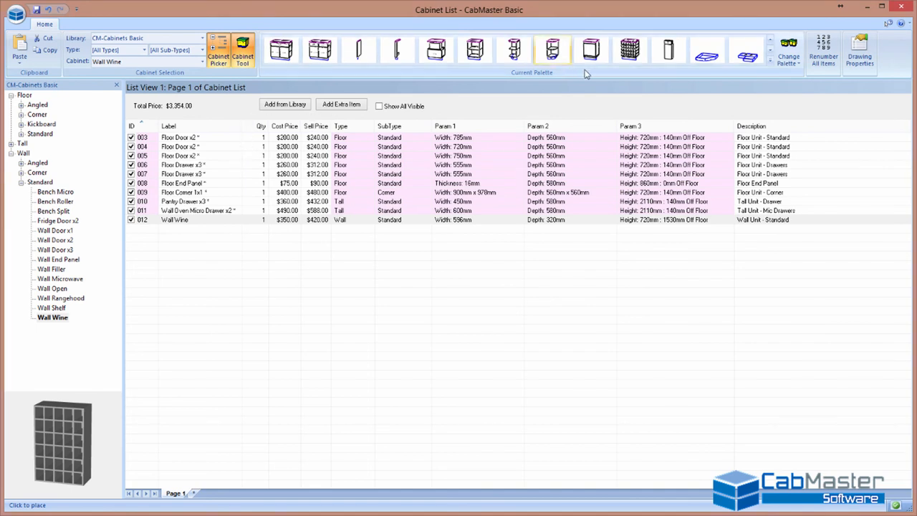
# - Open the job settings via Drawing Properties on the Home ribbon
pyautogui.click(859, 50)
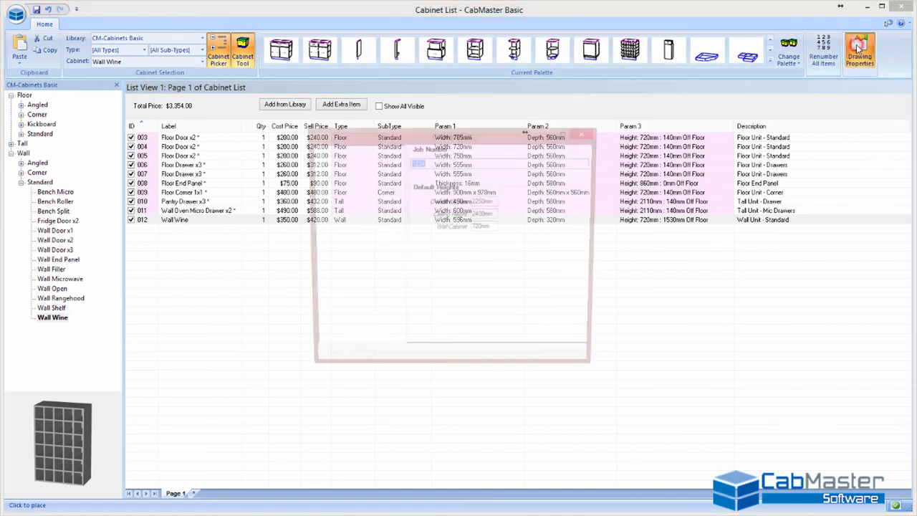
# - Show Floor Door x2's base price ($200 plus $40 per extra 50mm) in Pricing > Base Prices
pyautogui.click(859, 50)
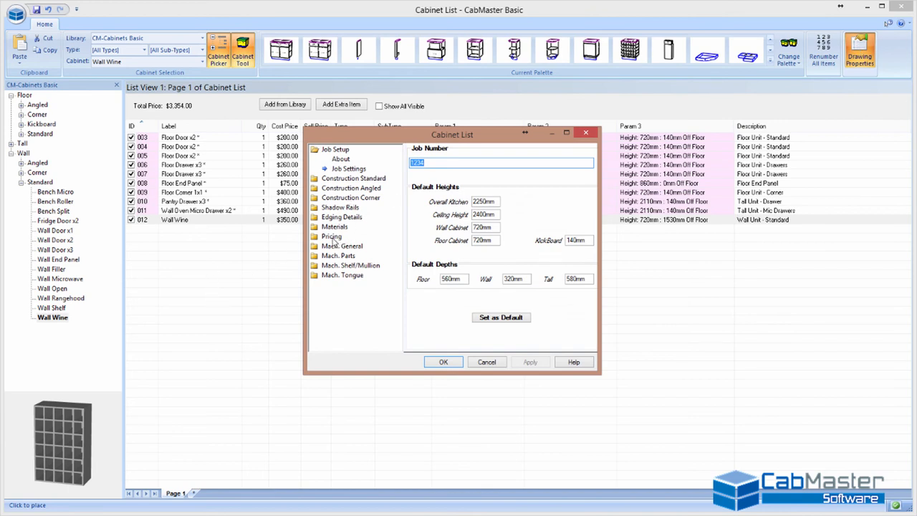
pyautogui.click(324, 216)
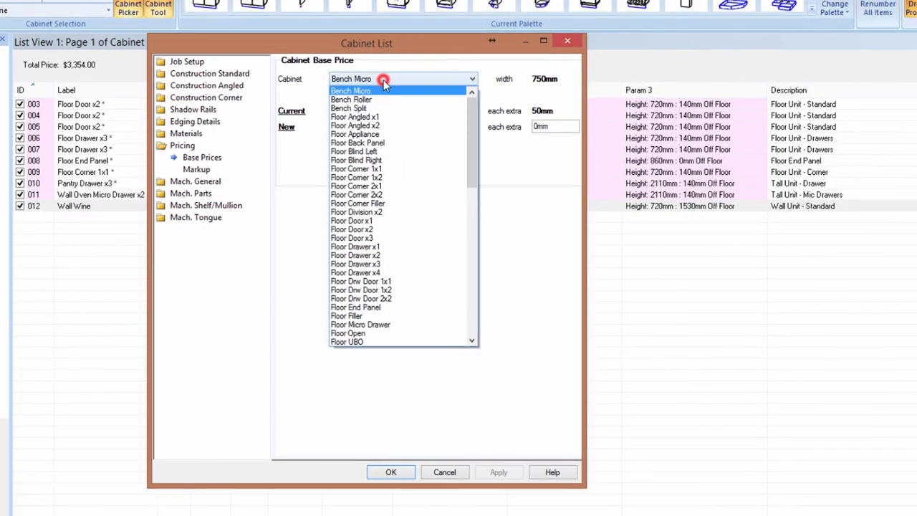
pyautogui.scroll(-3)
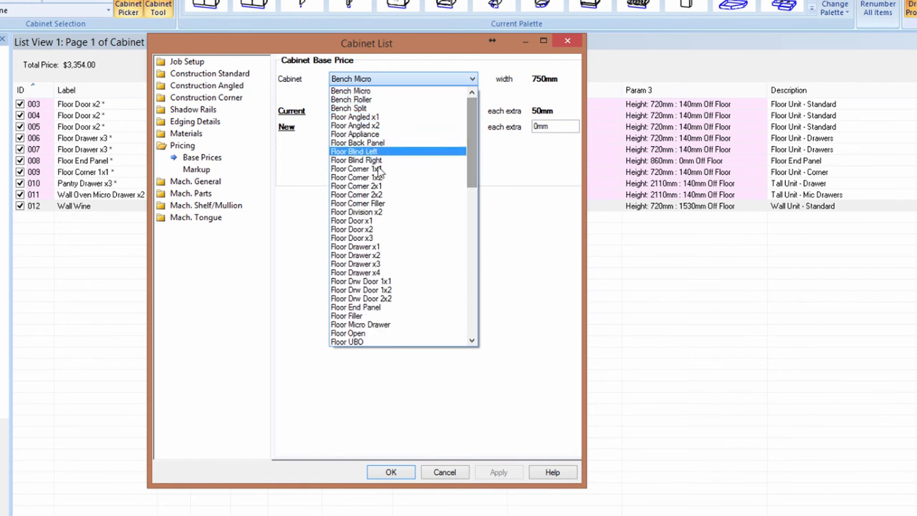
pyautogui.click(352, 229)
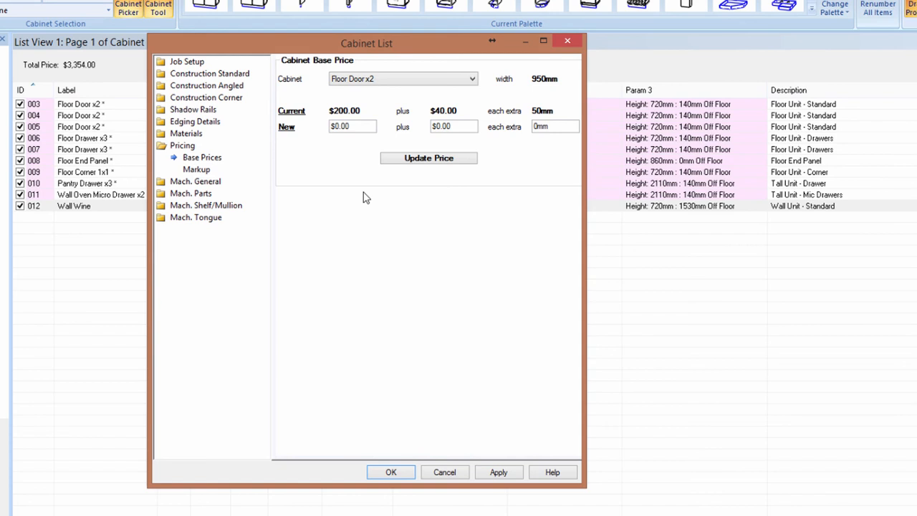
pyautogui.moveTo(548, 122)
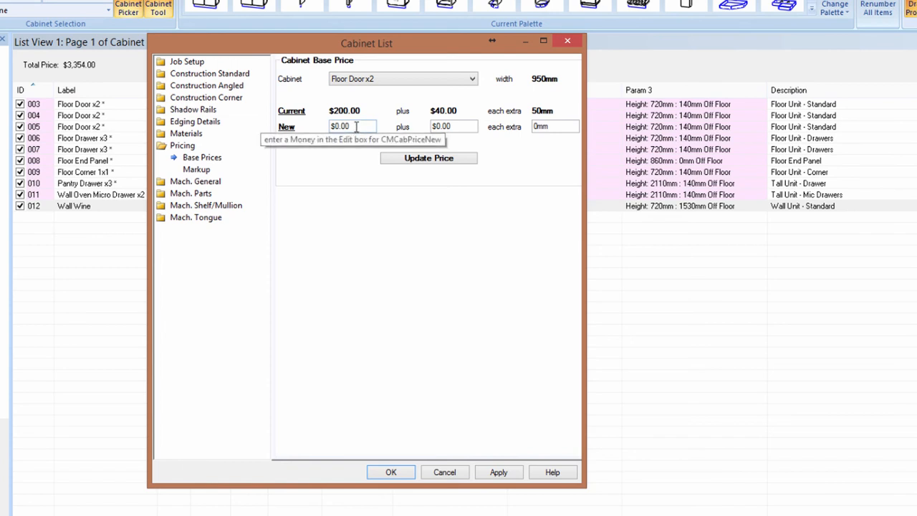
pyautogui.moveTo(349, 116)
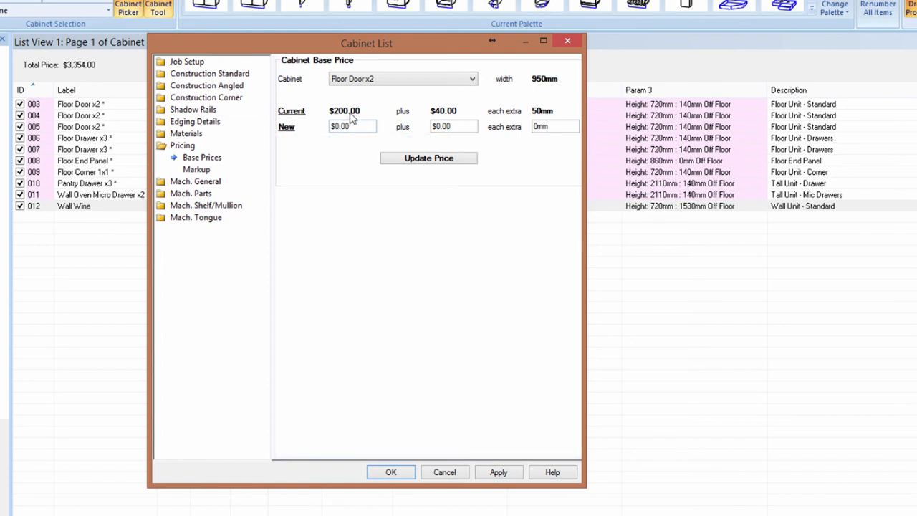
pyautogui.moveTo(523, 119)
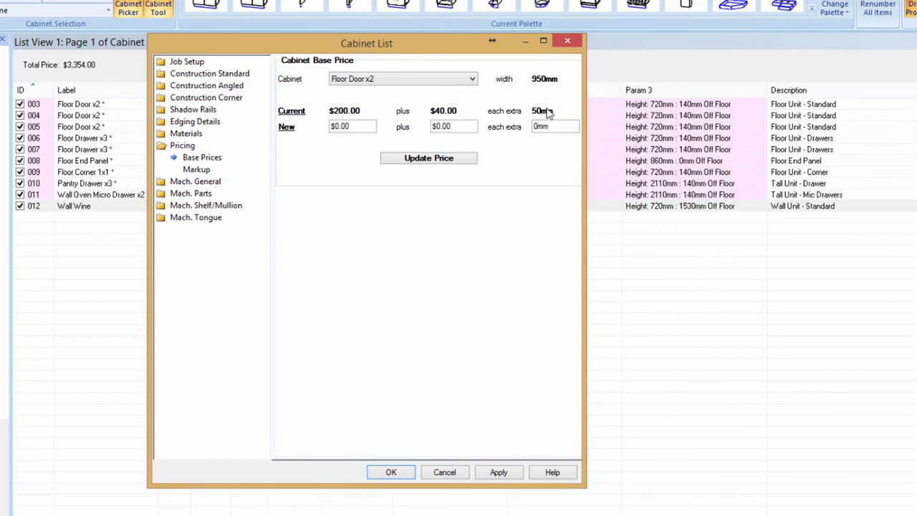
pyautogui.moveTo(438, 93)
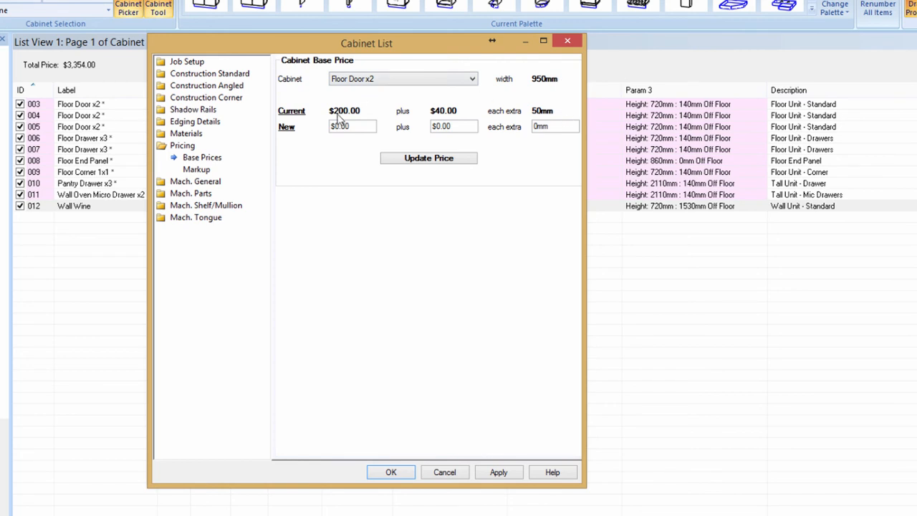
pyautogui.moveTo(458, 120)
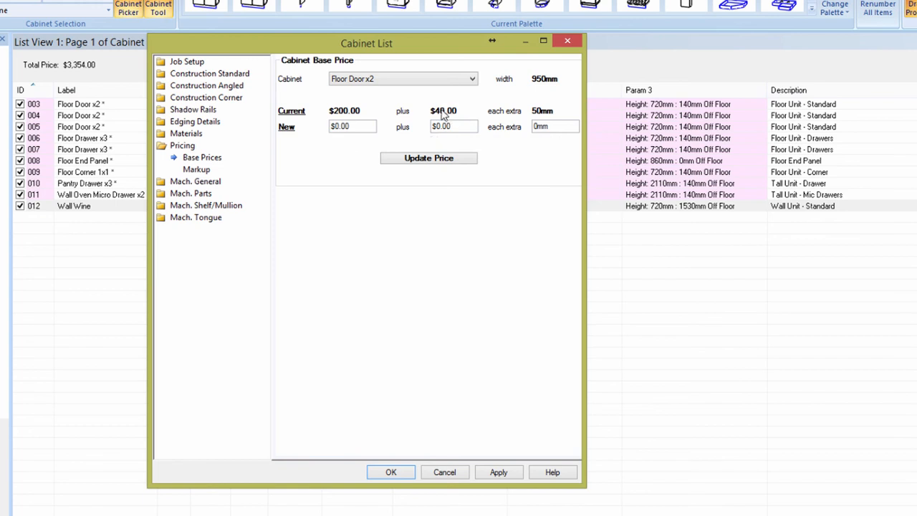
pyautogui.moveTo(554, 81)
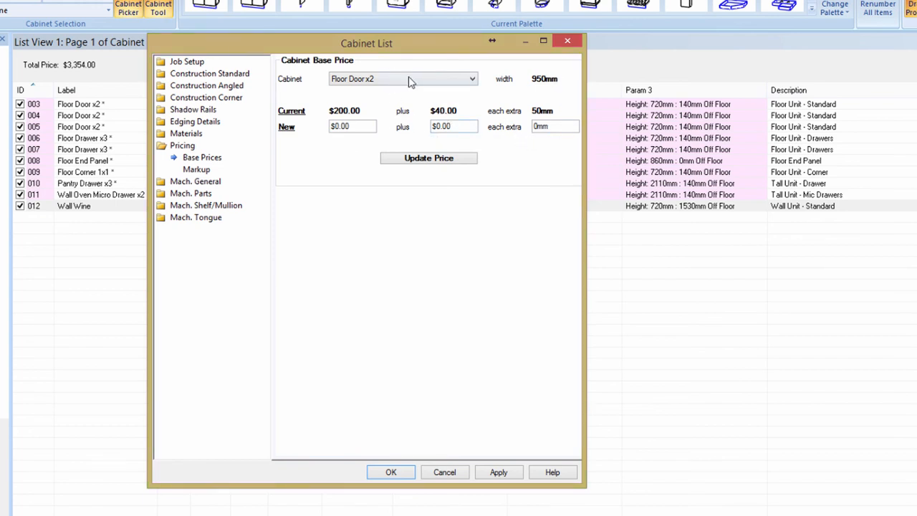
# - Reprice Kickboard Angled to $75.00 plus $20.00 per extra 50mm and close the settings
pyautogui.click(470, 79)
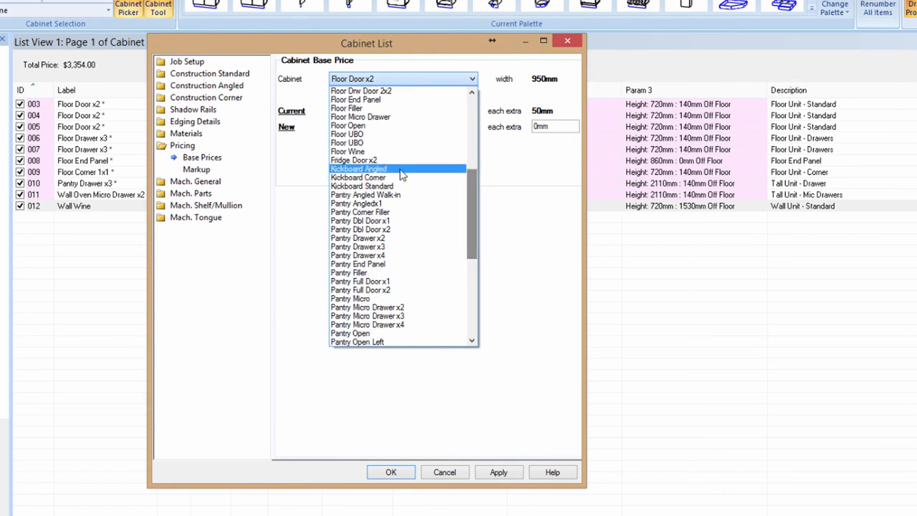
pyautogui.click(358, 169)
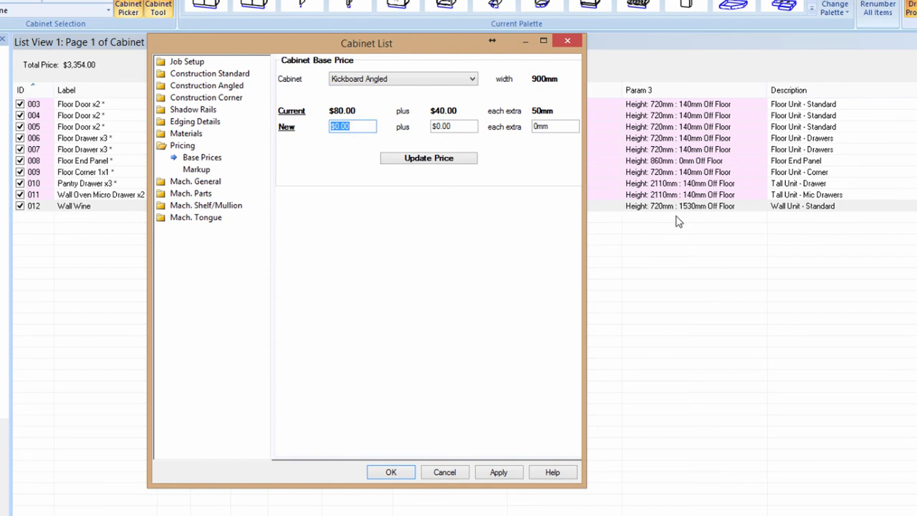
pyautogui.write('75.00')
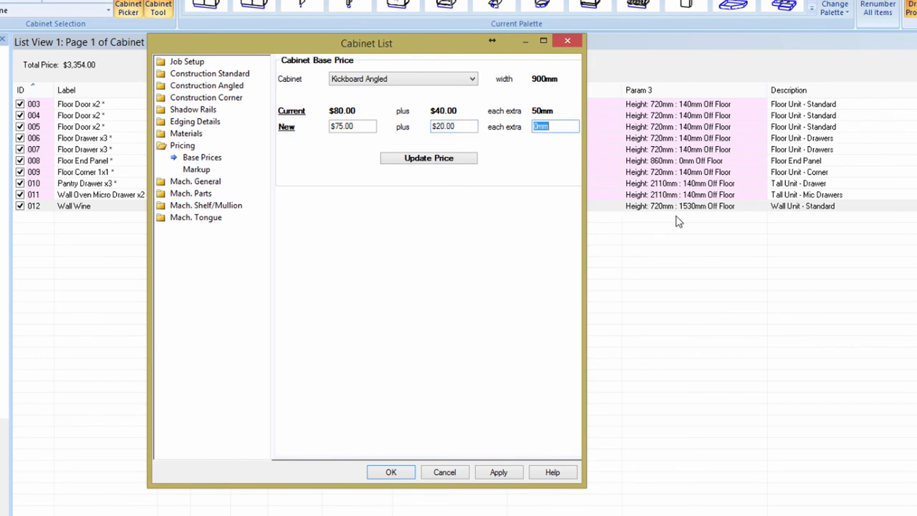
pyautogui.click(428, 157)
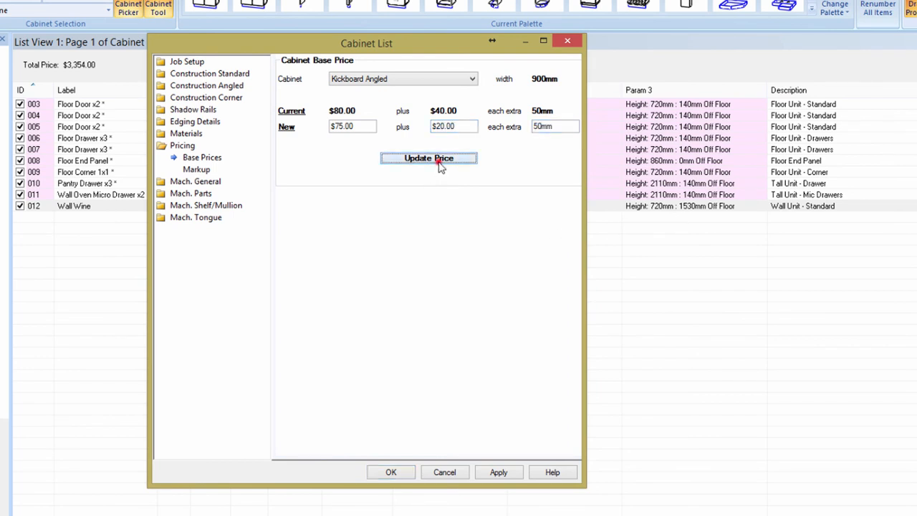
pyautogui.click(429, 158)
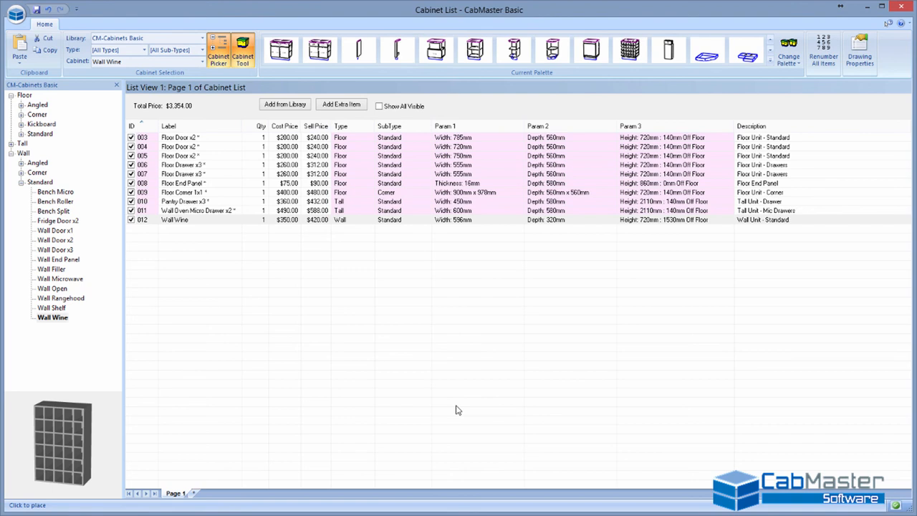
pyautogui.moveTo(275, 160)
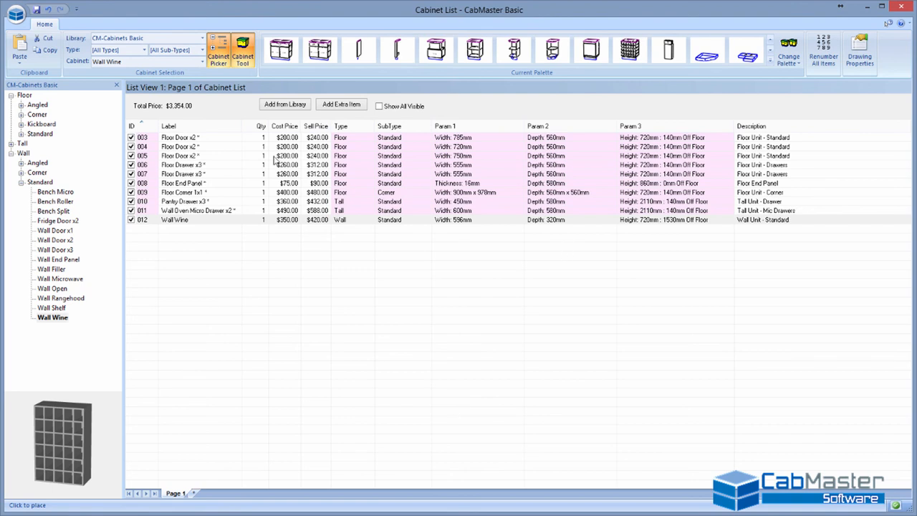
# - Make a Floor Door x2 cabinet 752mm wide, then open the Floor Corner 1x1 settings
pyautogui.doubleClick(179, 137)
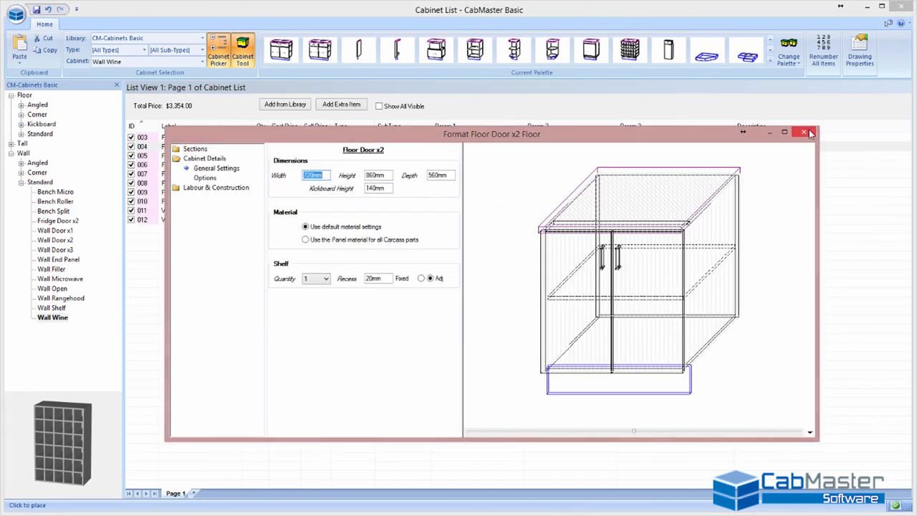
pyautogui.click(803, 133)
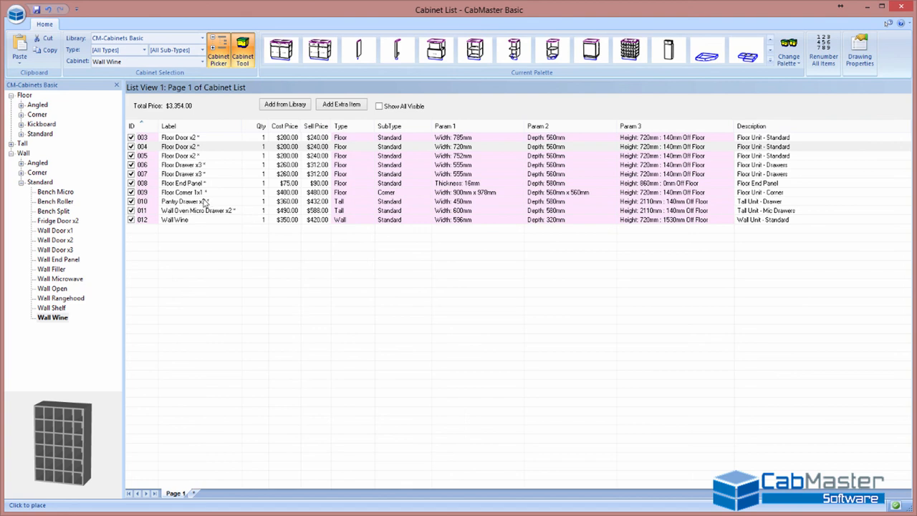
pyautogui.doubleClick(182, 192)
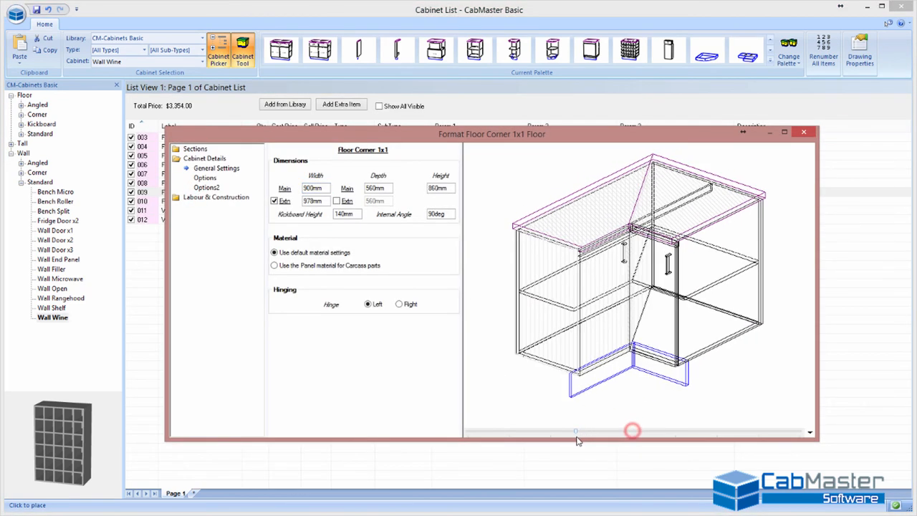
# - Close the Floor Corner 1x1 format window to reach the Pantry Drawer x3 settings
pyautogui.click(803, 132)
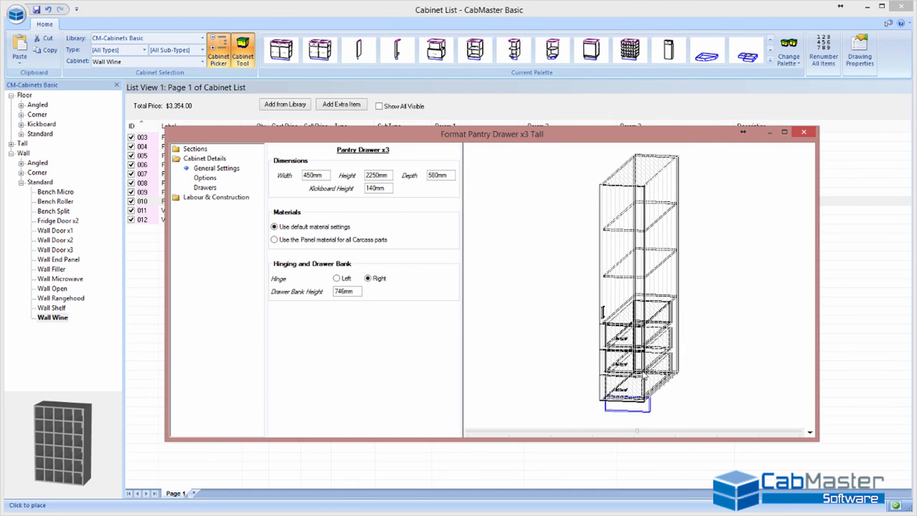
# - Review the drawers, set the Pantry Drawer x3 width to 525mm, and close its settings
pyautogui.click(205, 187)
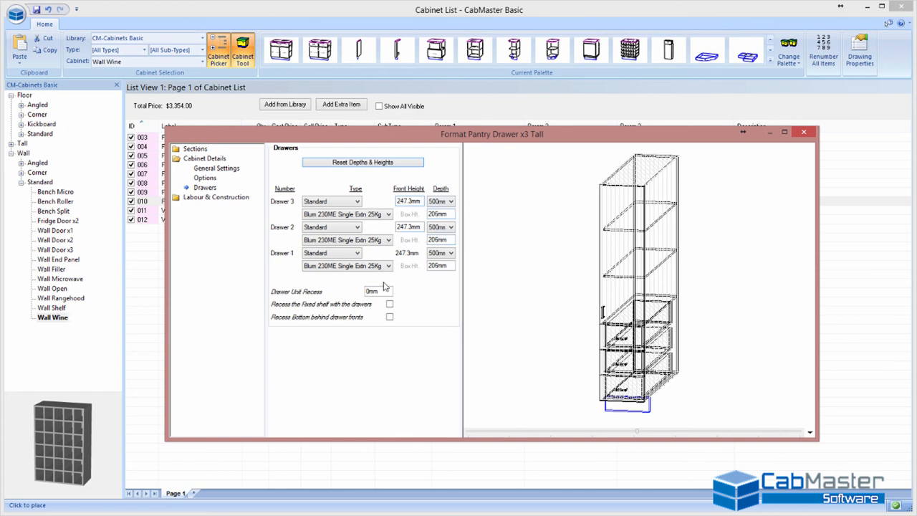
pyautogui.moveTo(389, 316)
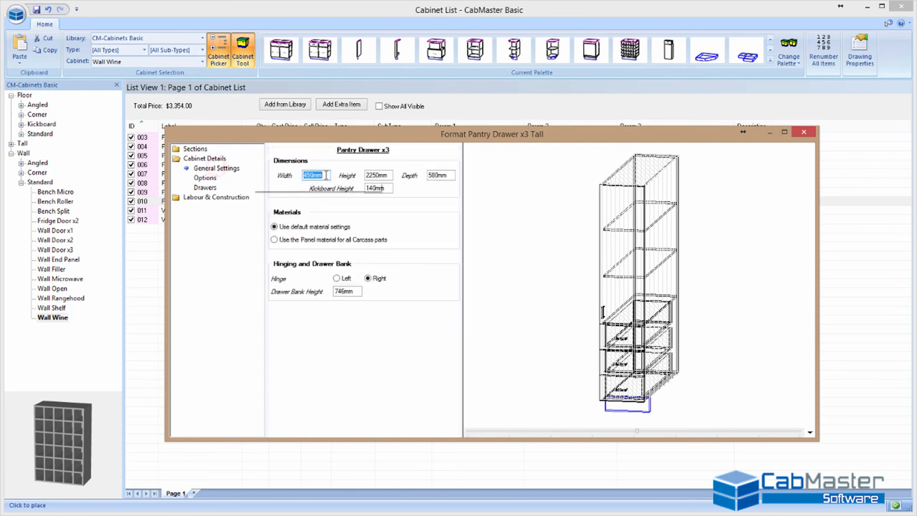
pyautogui.write('525')
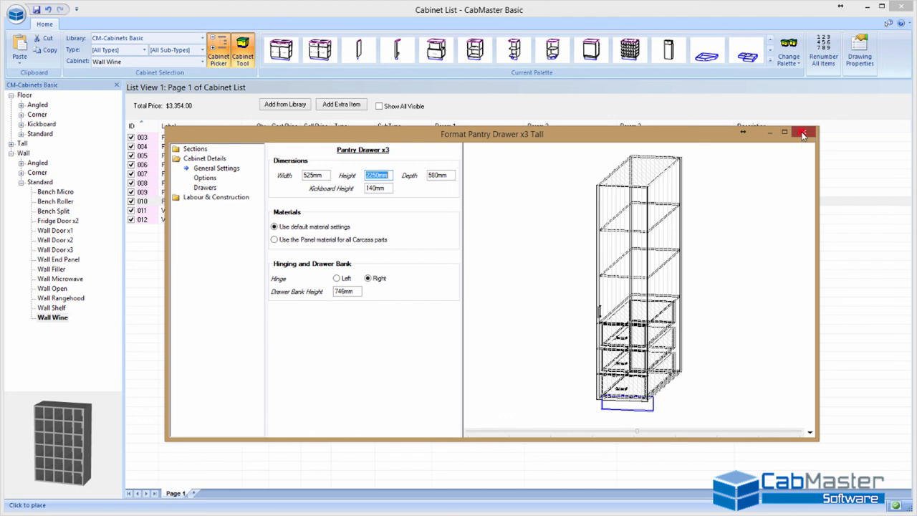
pyautogui.click(802, 134)
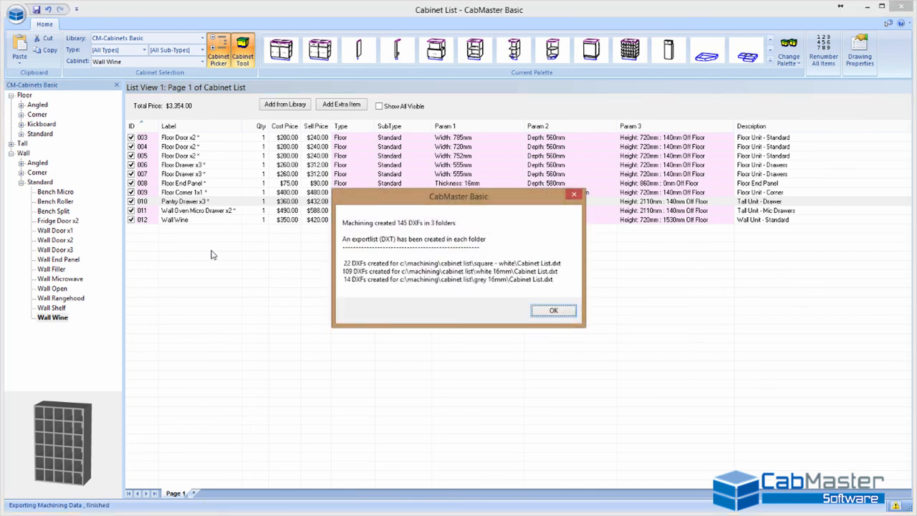
# - Dismiss the 'Machining created 145 DXFs' export summary with OK
pyautogui.click(553, 309)
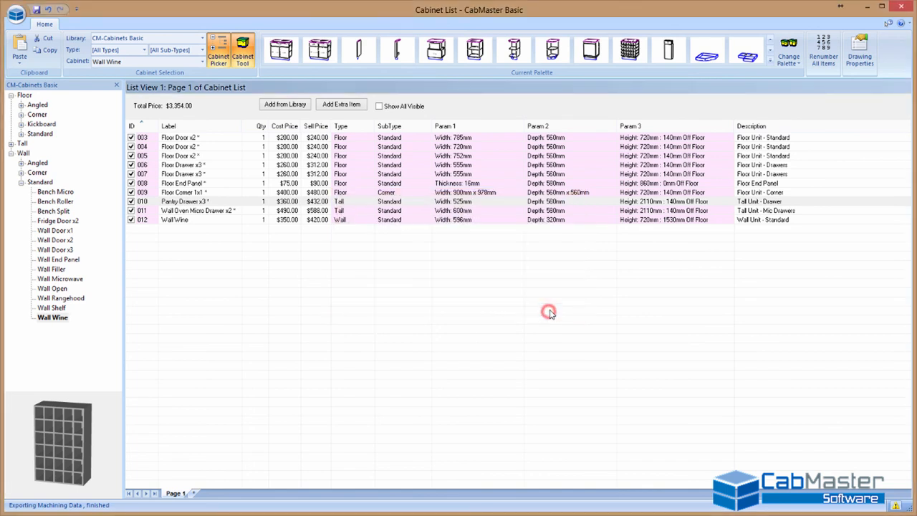